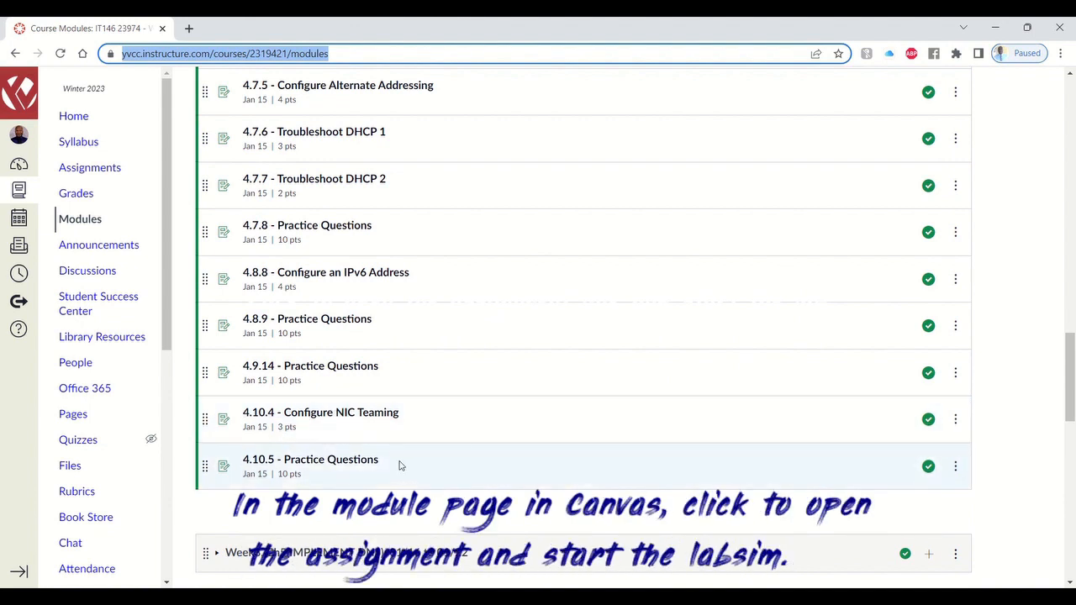
{"action": "mouse_move", "coordinate": [380, 420]}
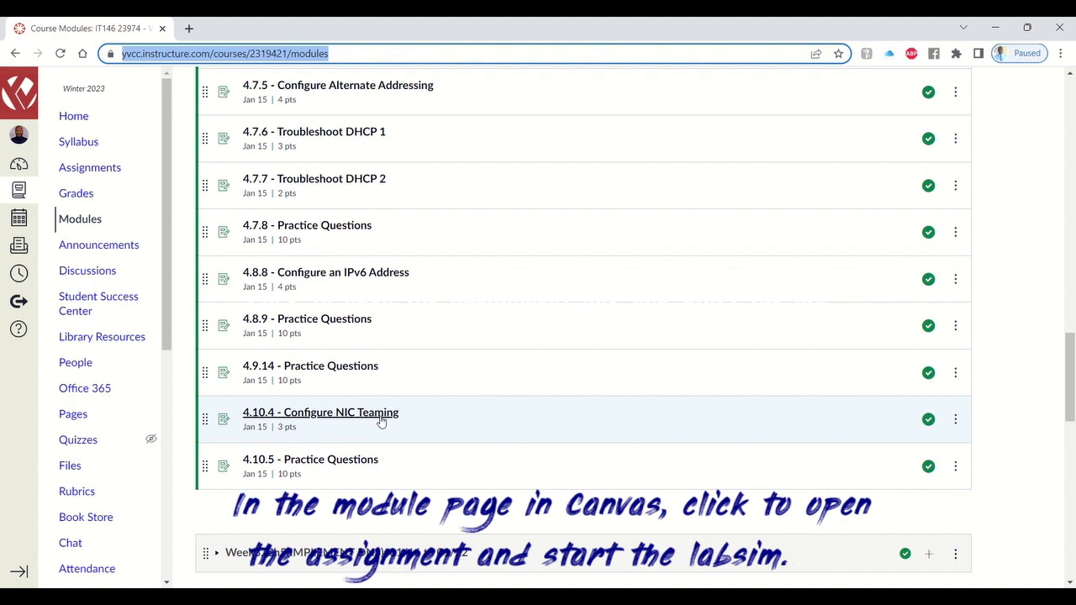
Open the 4.10.4 Configure NIC Teaming assignment from the Canvas modules list
{"action": "left_click", "coordinate": [319, 412]}
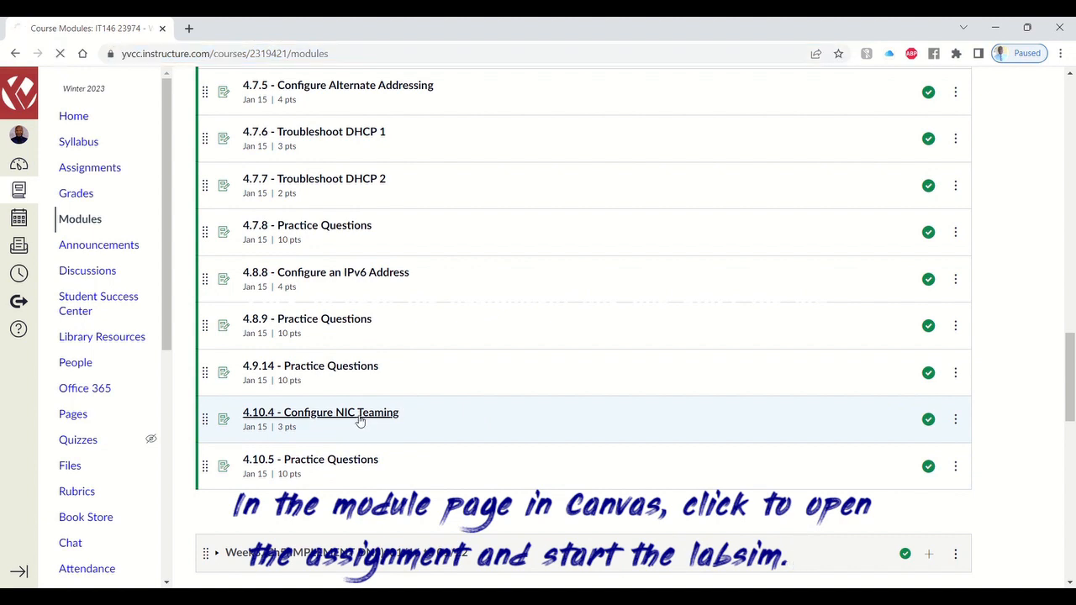
Launch the LabSim assignment and read through the lab scenario and task list
{"action": "left_click", "coordinate": [319, 412]}
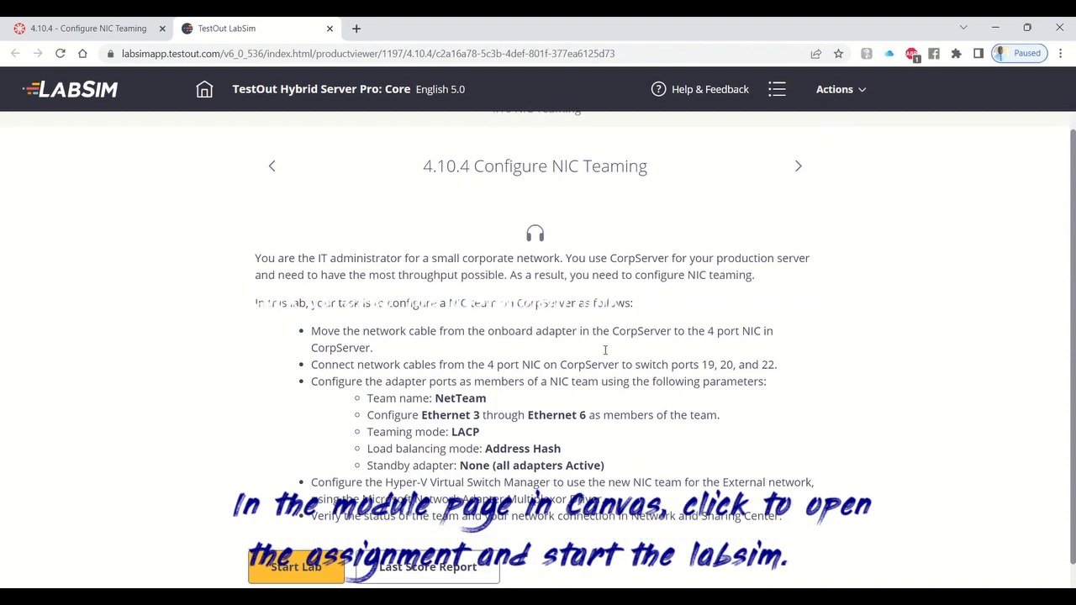
{"action": "scroll", "scroll_direction": "down", "scroll_amount": 3}
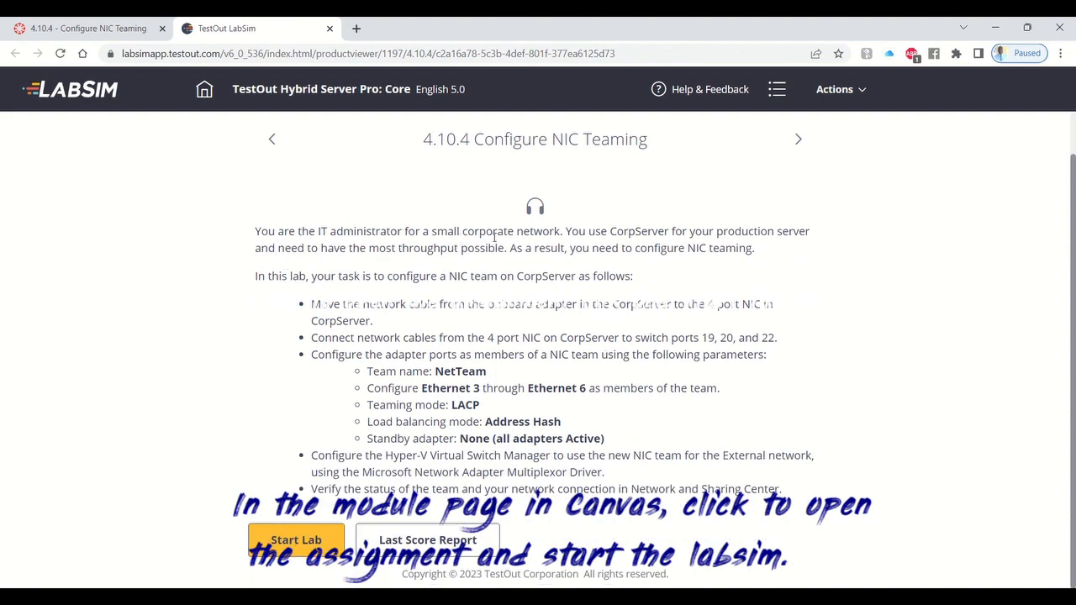
{"action": "mouse_move", "coordinate": [666, 238]}
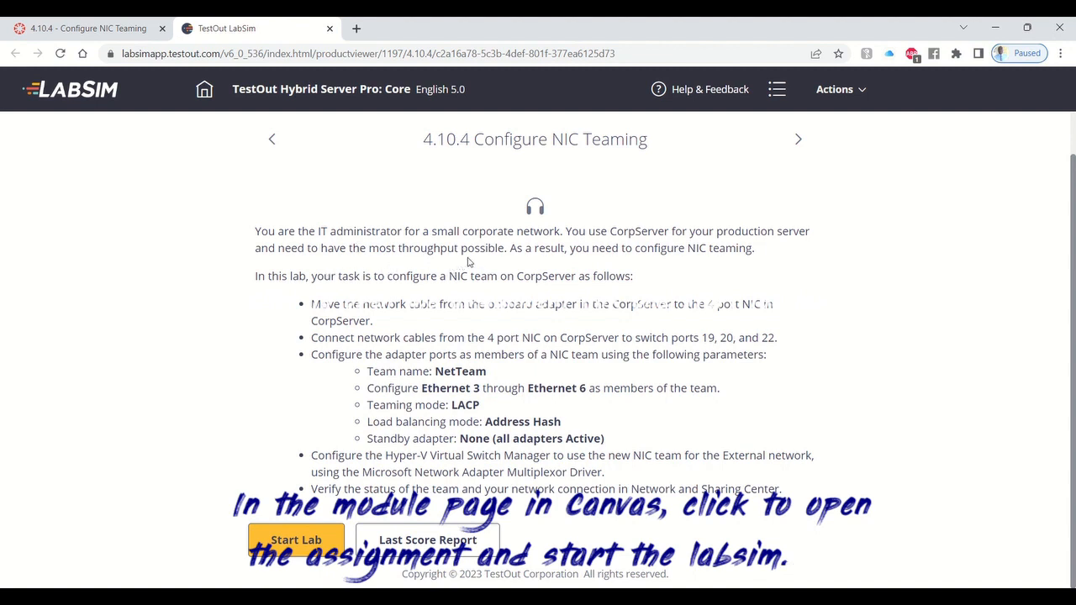
{"action": "mouse_move", "coordinate": [513, 270]}
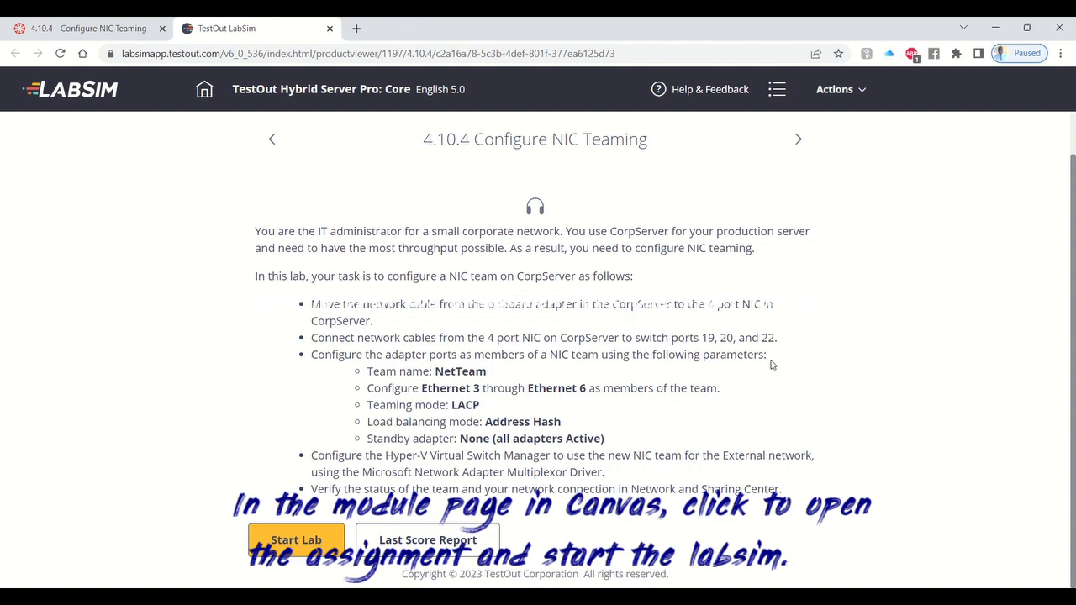
{"action": "mouse_move", "coordinate": [520, 359]}
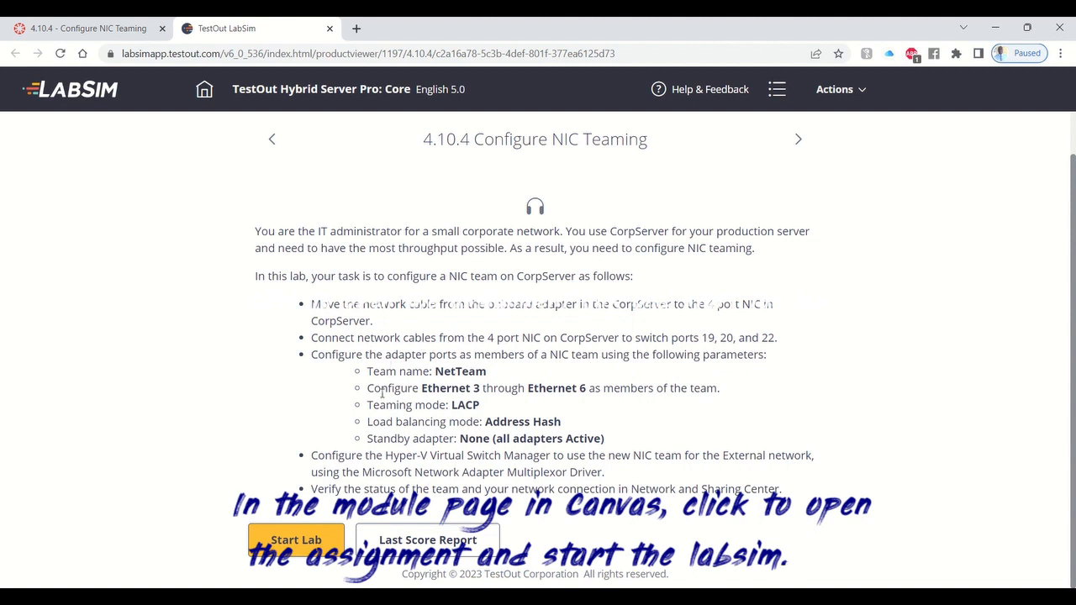
{"action": "mouse_move", "coordinate": [538, 417]}
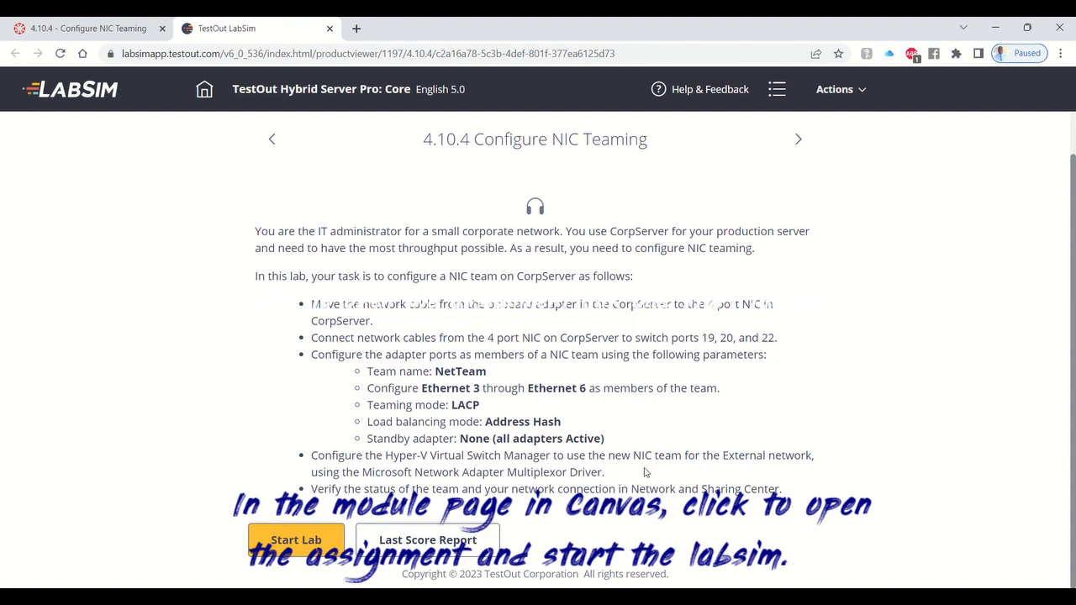
{"action": "mouse_move", "coordinate": [360, 440]}
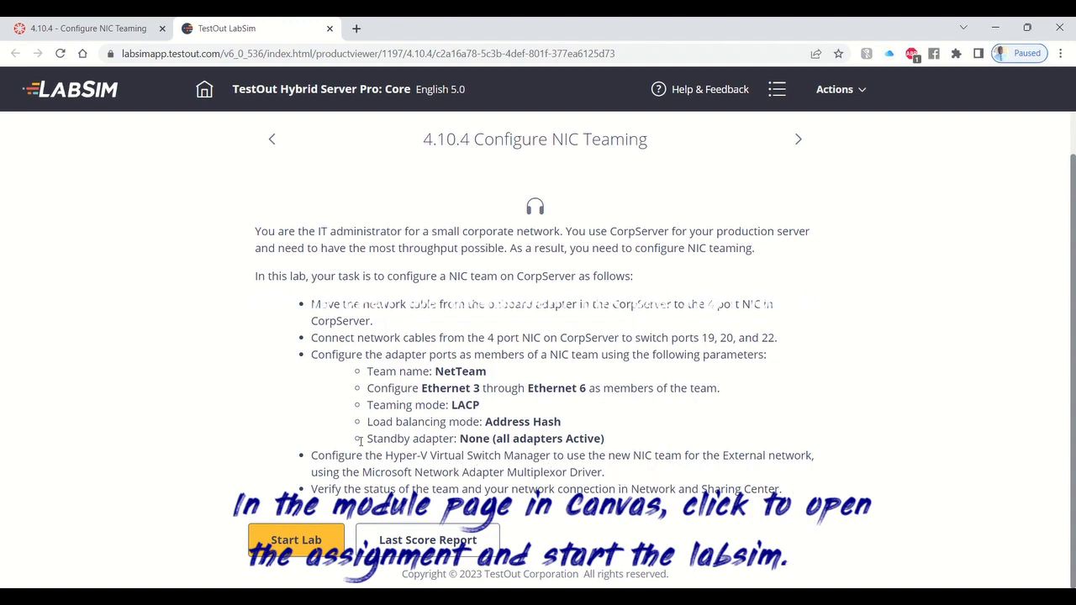
{"action": "mouse_move", "coordinate": [591, 488]}
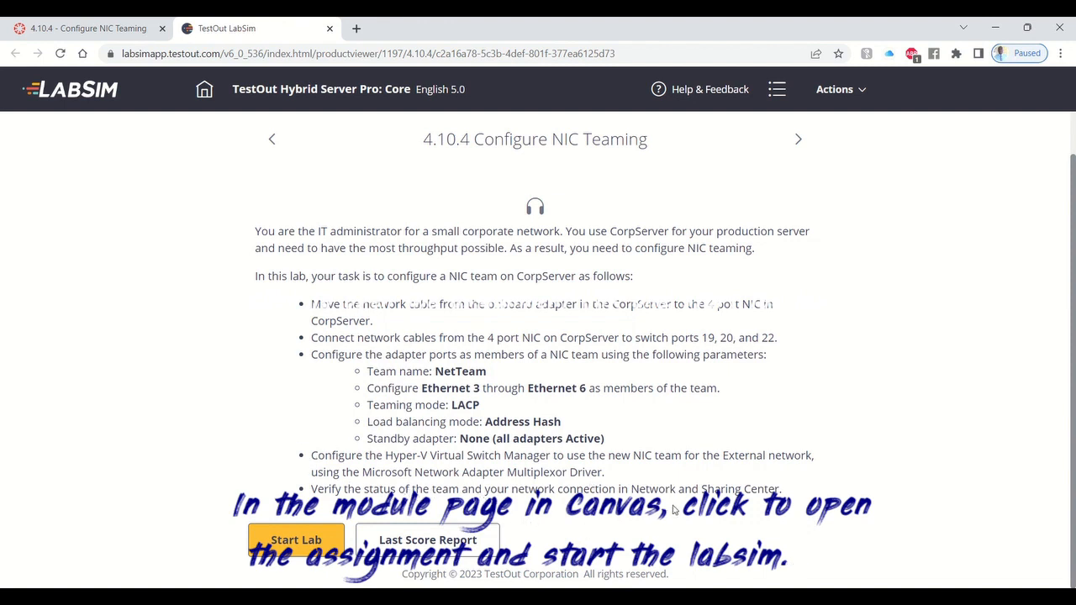
{"action": "mouse_move", "coordinate": [642, 471]}
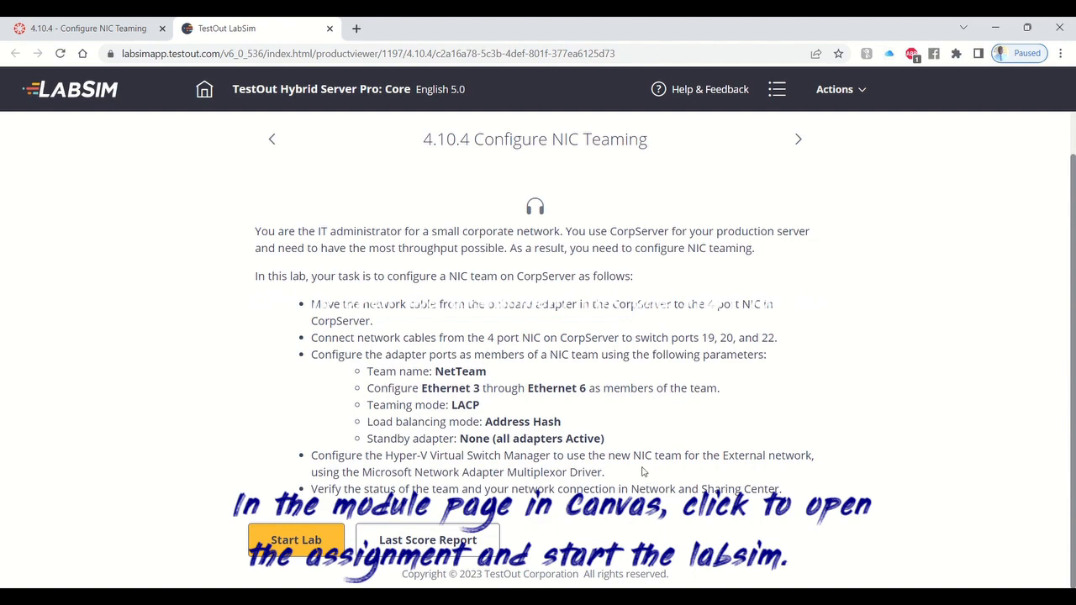
Start the lab and adjust the zoom to see the whole rack workspace
{"action": "left_click", "coordinate": [296, 540]}
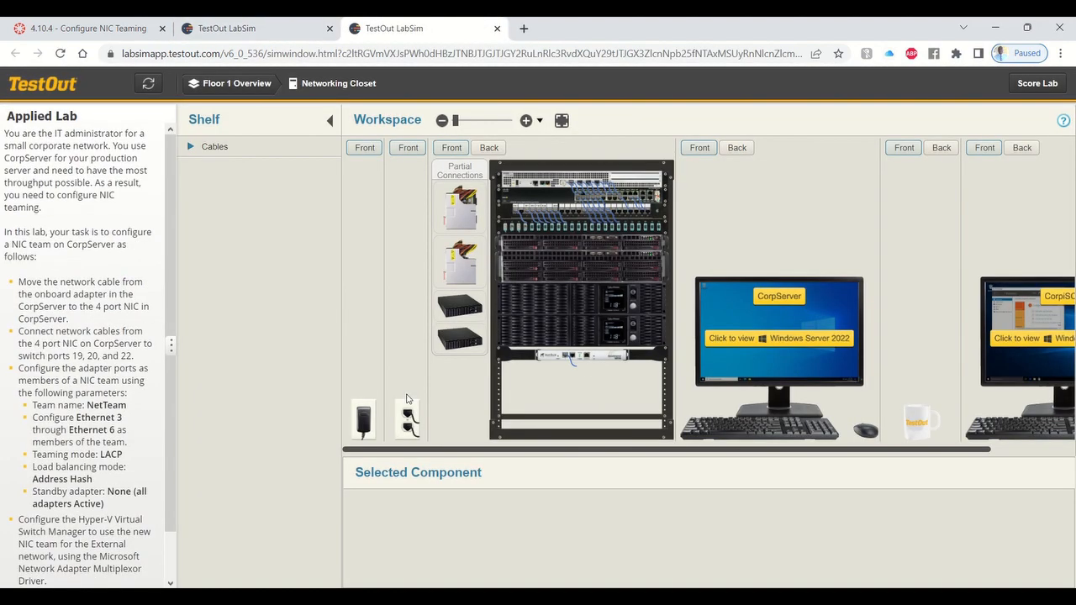
{"action": "mouse_move", "coordinate": [282, 202]}
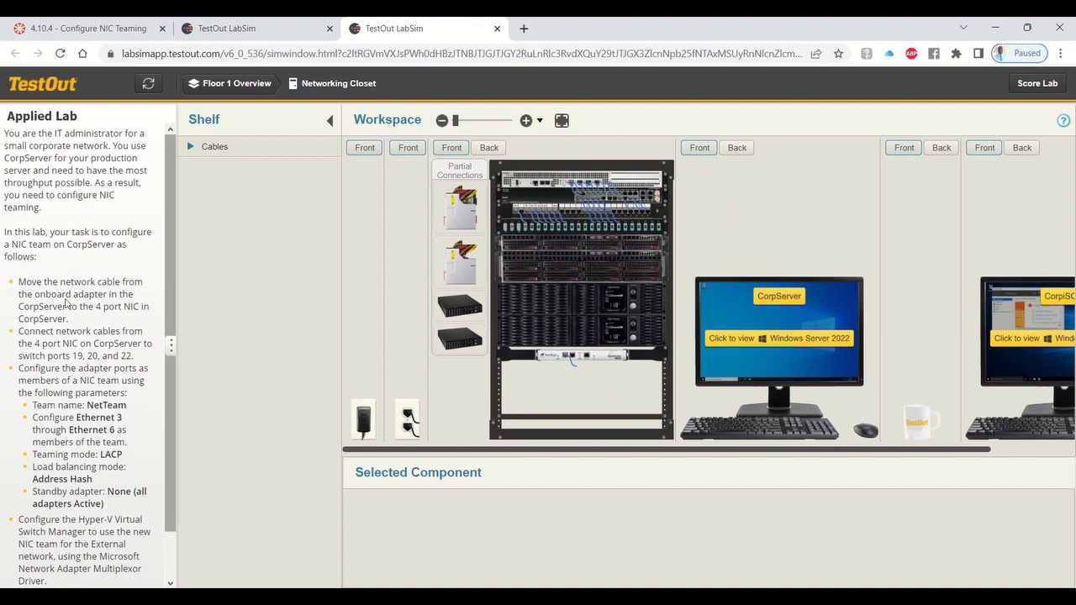
{"action": "mouse_move", "coordinate": [730, 210]}
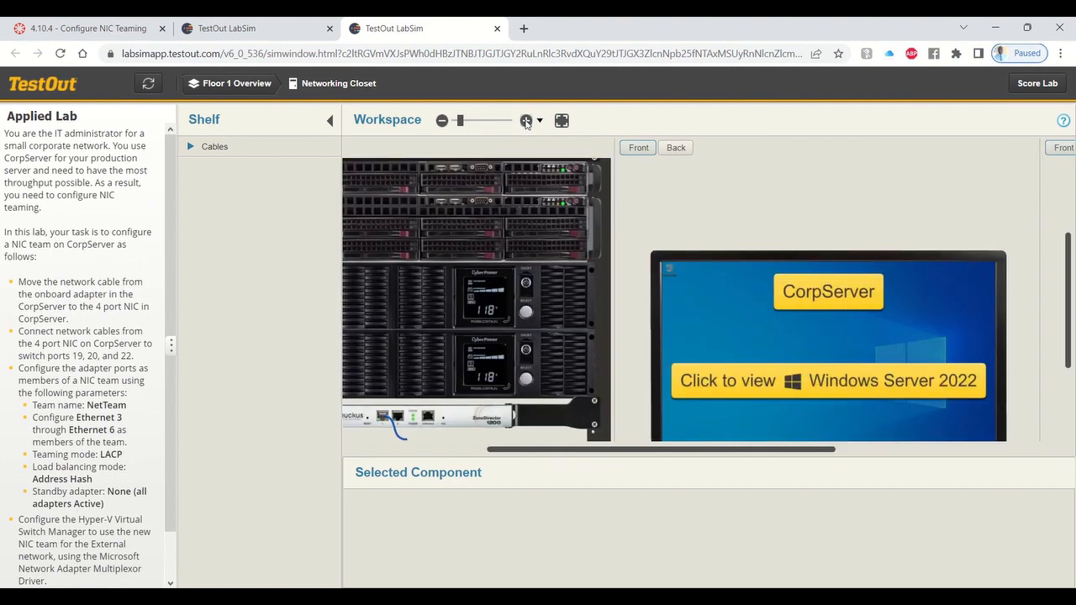
{"action": "left_click", "coordinate": [524, 121]}
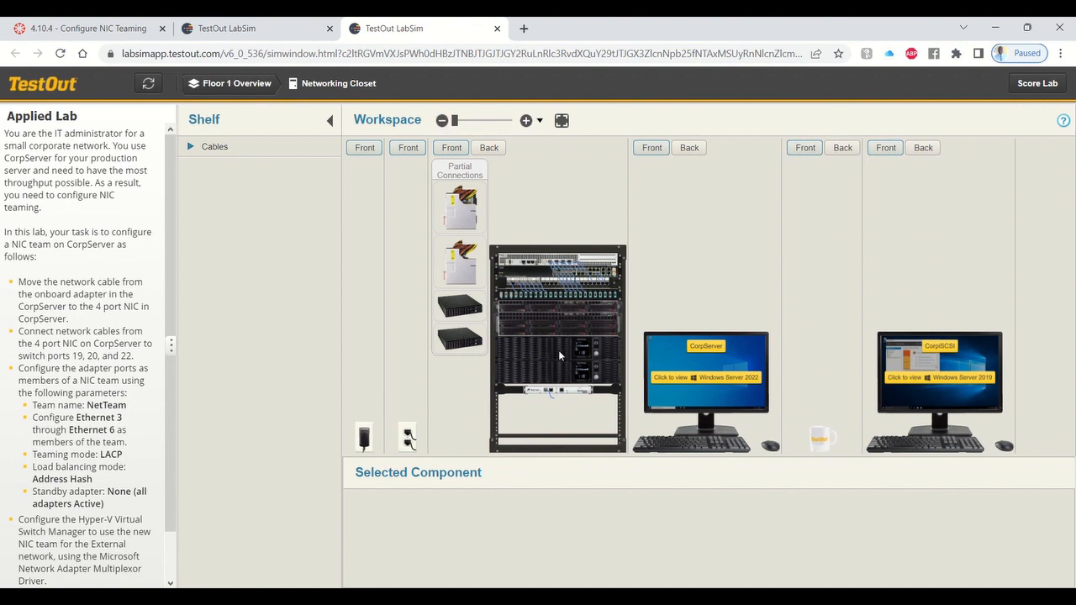
{"action": "mouse_move", "coordinate": [582, 362]}
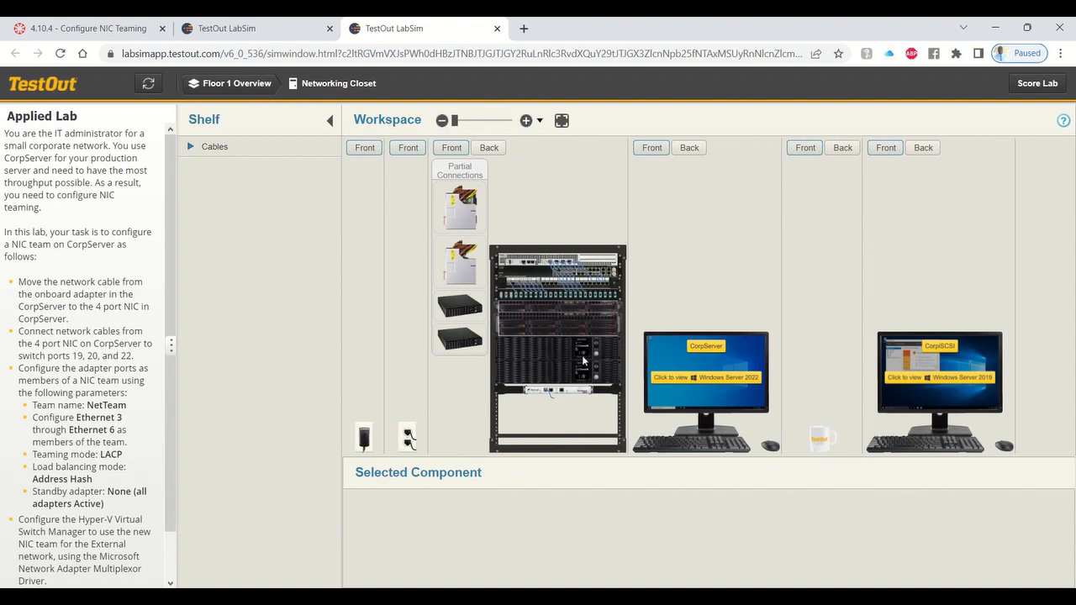
{"action": "mouse_move", "coordinate": [565, 385]}
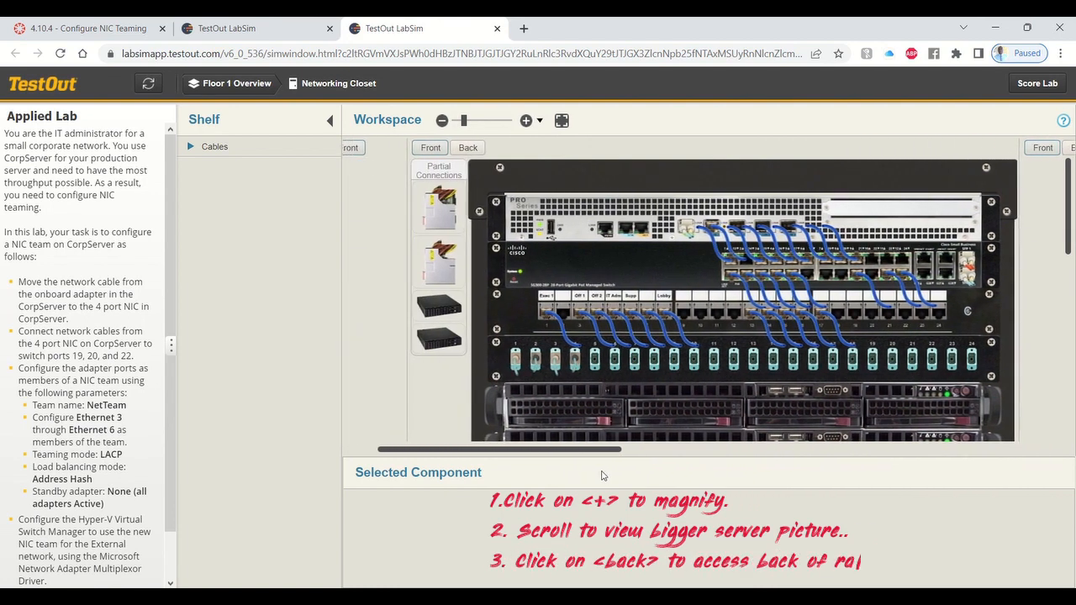
Switch to the rear view of the rack and bring CorpServer's network ports into view
{"action": "left_click", "coordinate": [468, 148]}
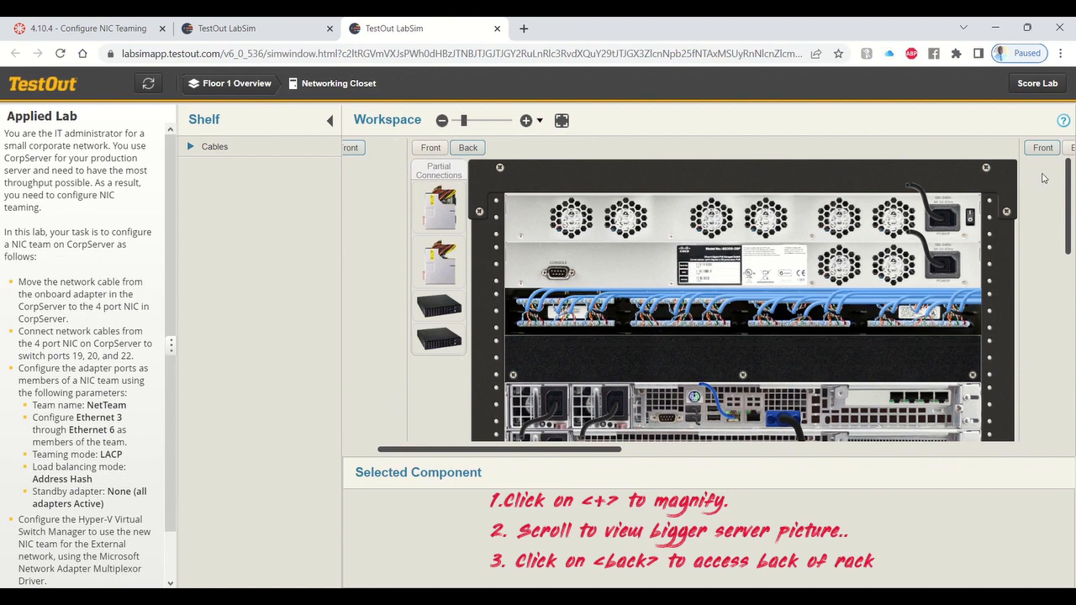
{"action": "scroll", "scroll_direction": "down", "scroll_amount": 3}
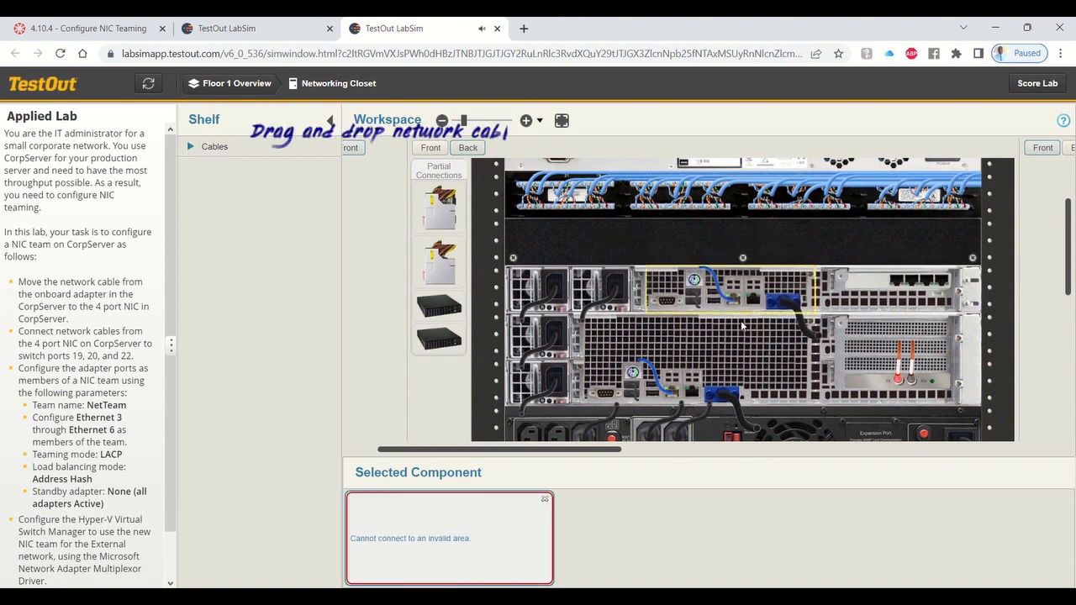
Unplug the existing cable from CorpServer's onboard network adapter
{"action": "left_click", "coordinate": [720, 289]}
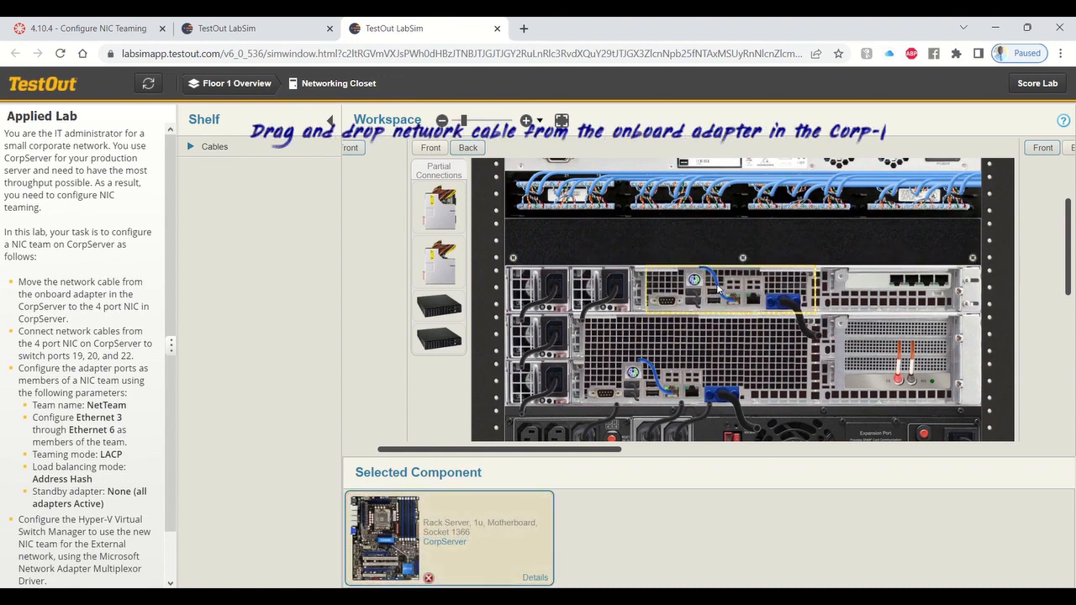
{"action": "left_click_drag", "start_coordinate": [714, 290], "coordinate": [899, 282]}
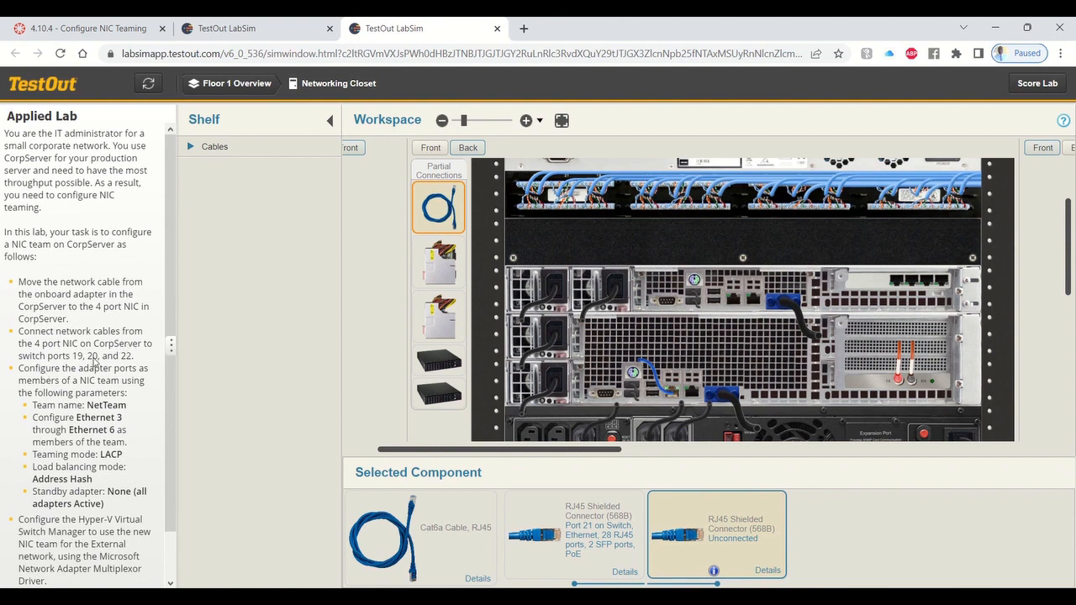
{"action": "mouse_move", "coordinate": [437, 188]}
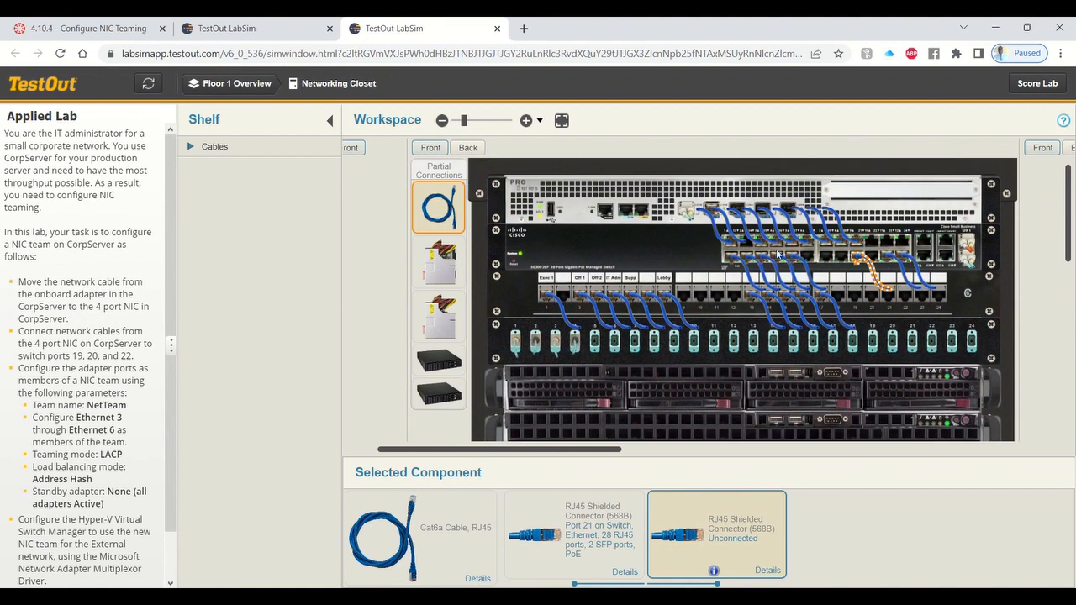
{"action": "mouse_move", "coordinate": [831, 300]}
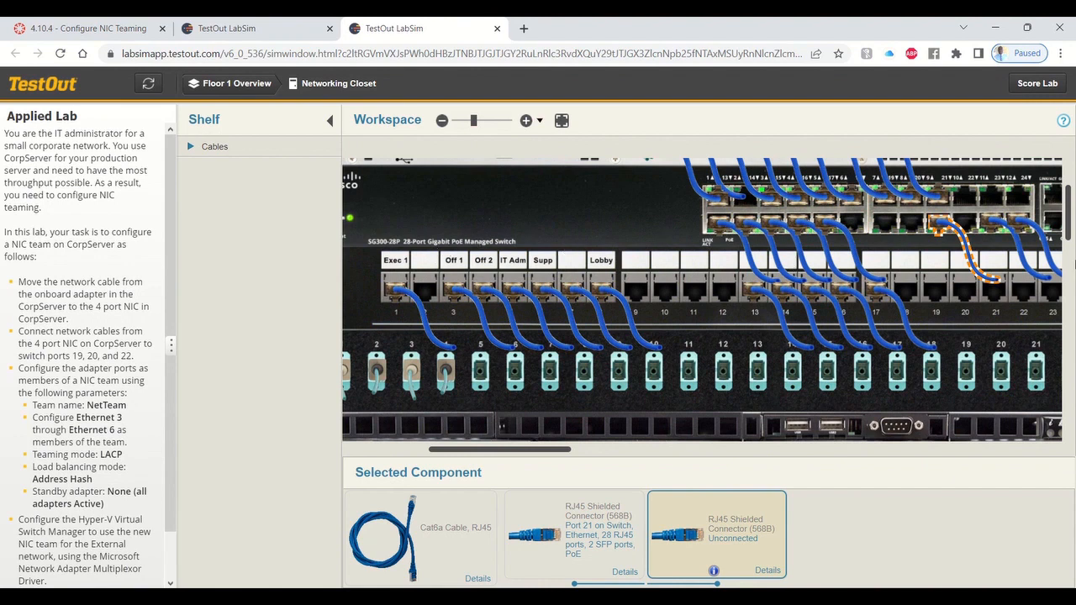
{"action": "mouse_move", "coordinate": [896, 307]}
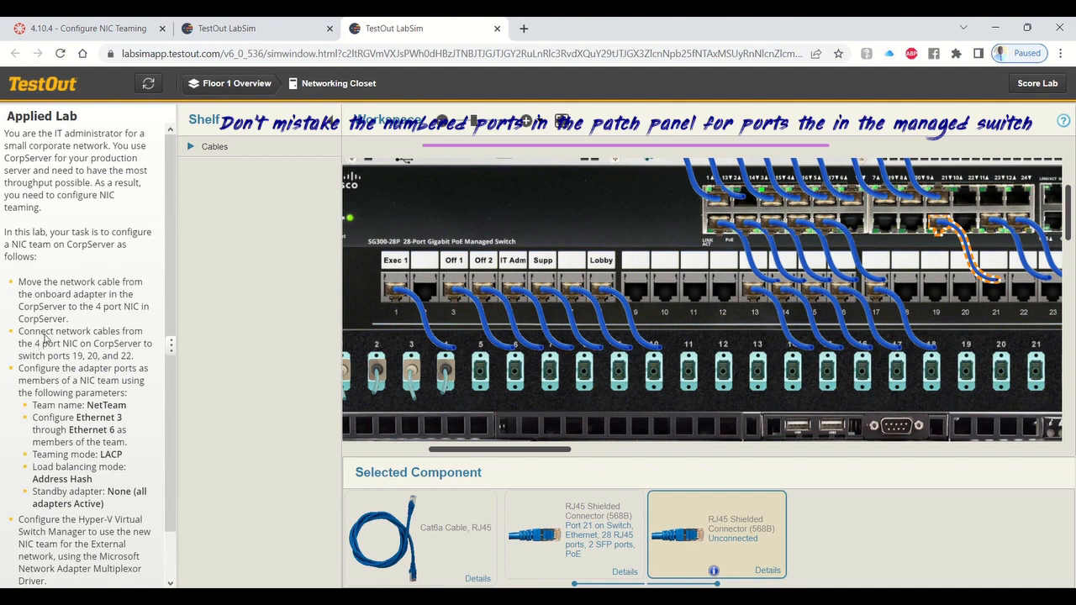
{"action": "mouse_move", "coordinate": [69, 377]}
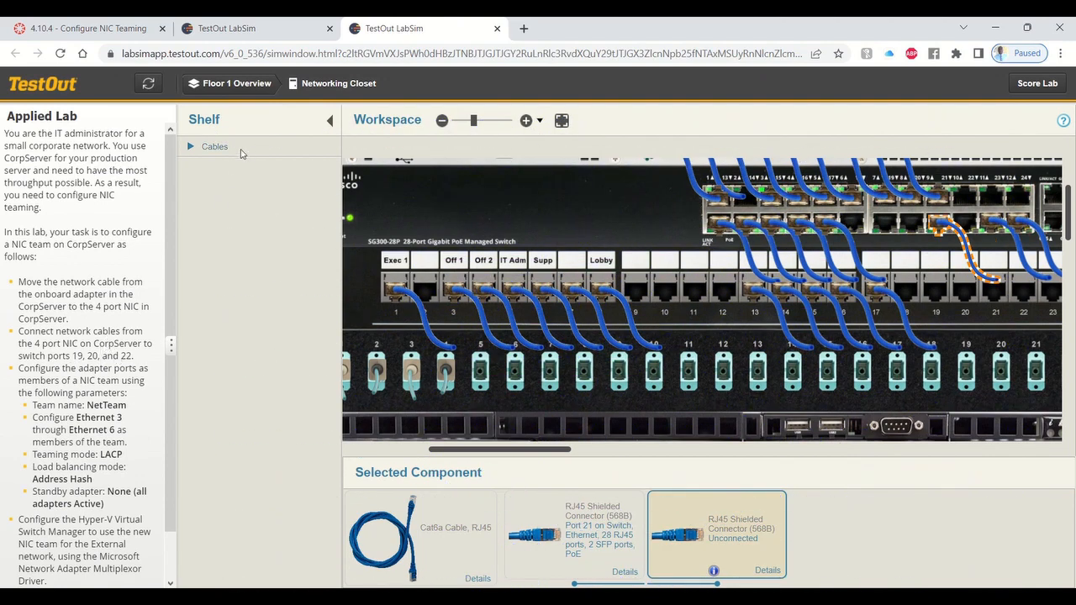
Take a new cable from the shelf and plug one end into port 22 on the managed switch
{"action": "left_click", "coordinate": [215, 146]}
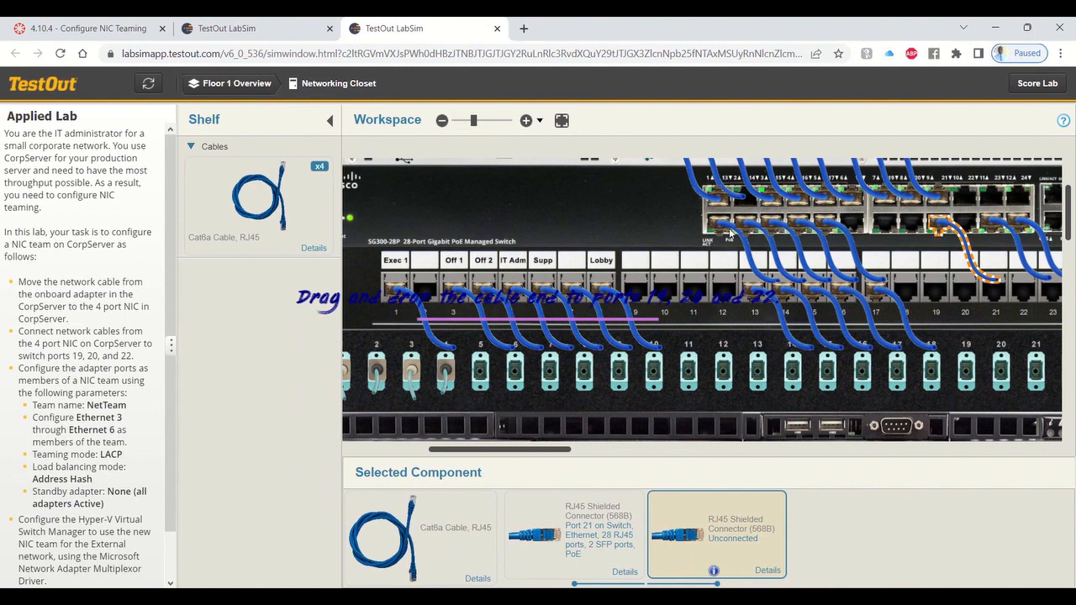
{"action": "mouse_move", "coordinate": [841, 244]}
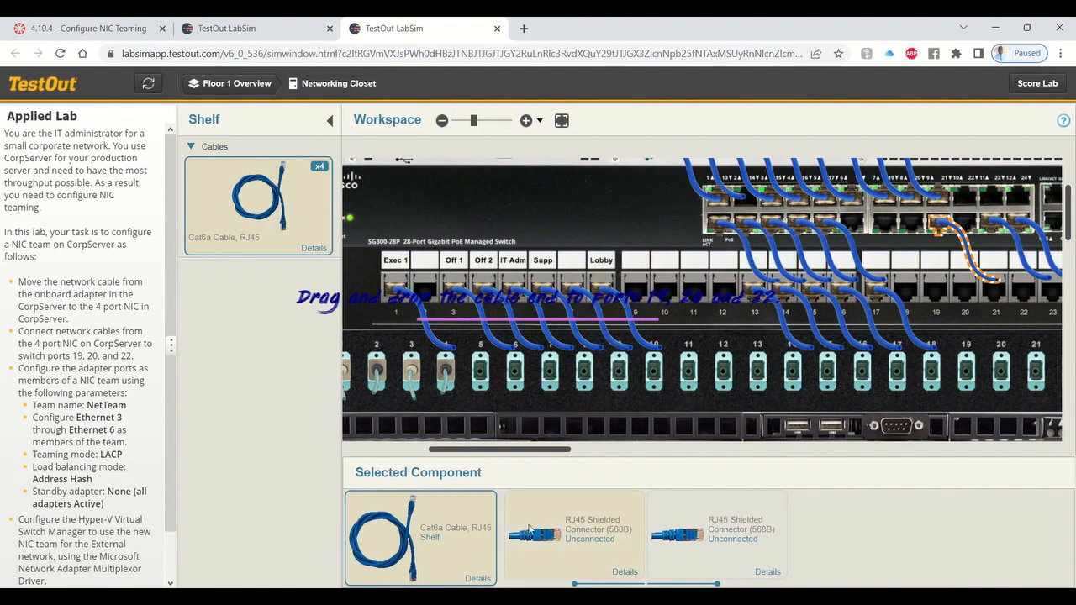
{"action": "left_click", "coordinate": [716, 534]}
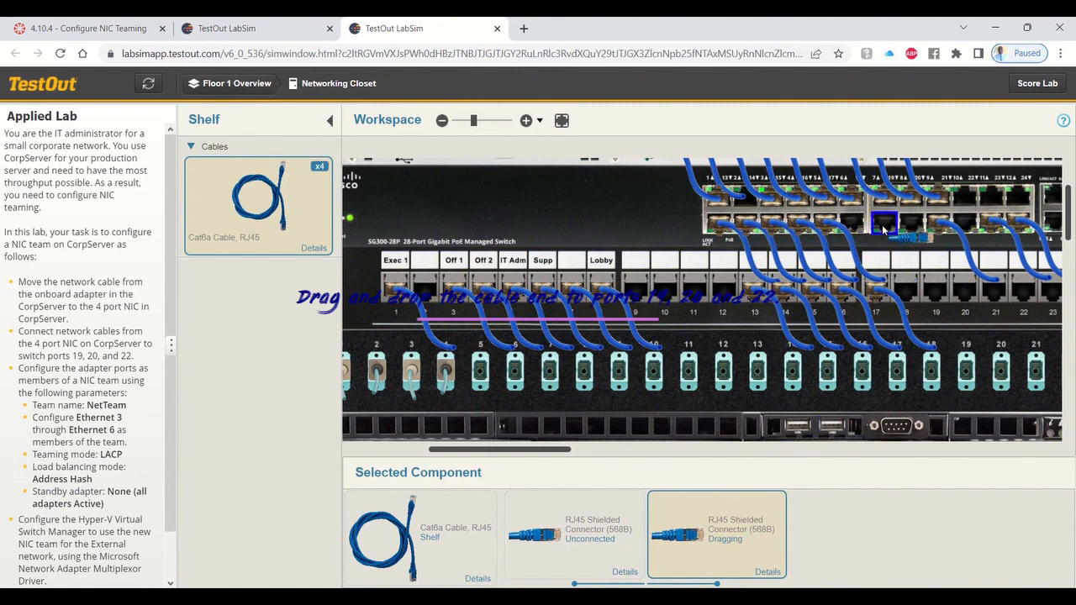
{"action": "left_click_drag", "start_coordinate": [888, 227], "coordinate": [904, 249]}
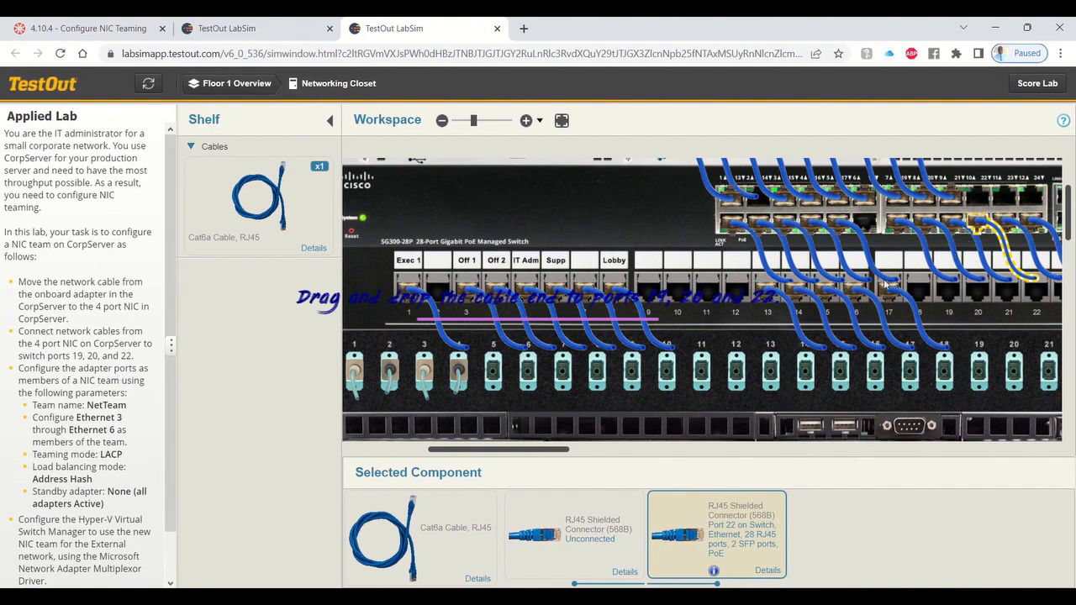
{"action": "mouse_move", "coordinate": [942, 263]}
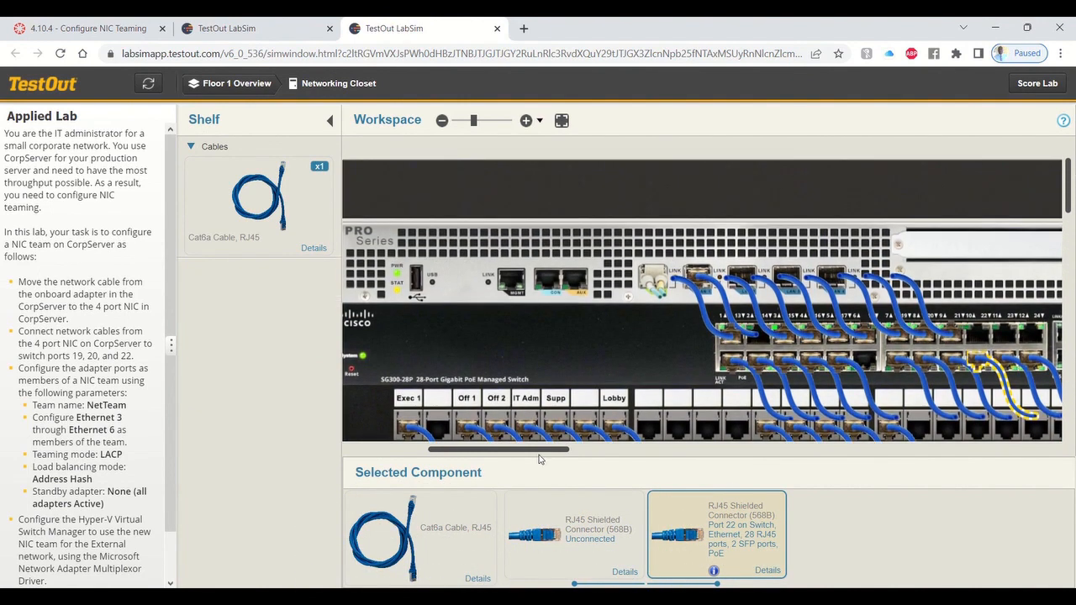
Plug the loose end of the switch cable into CorpServer's 4-port network adapter
{"action": "left_click", "coordinate": [575, 534]}
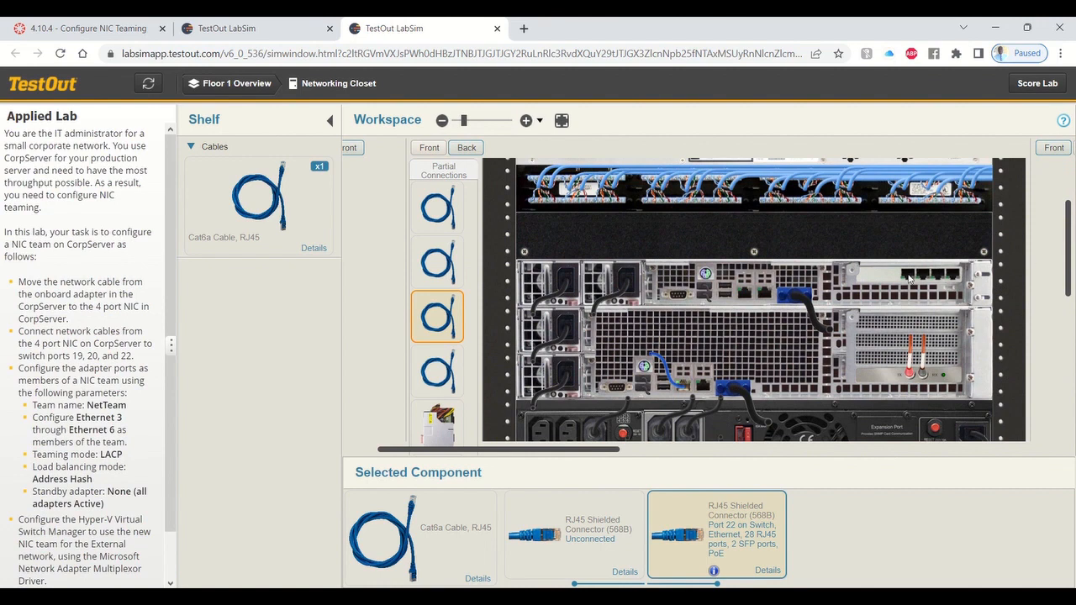
{"action": "mouse_move", "coordinate": [895, 271]}
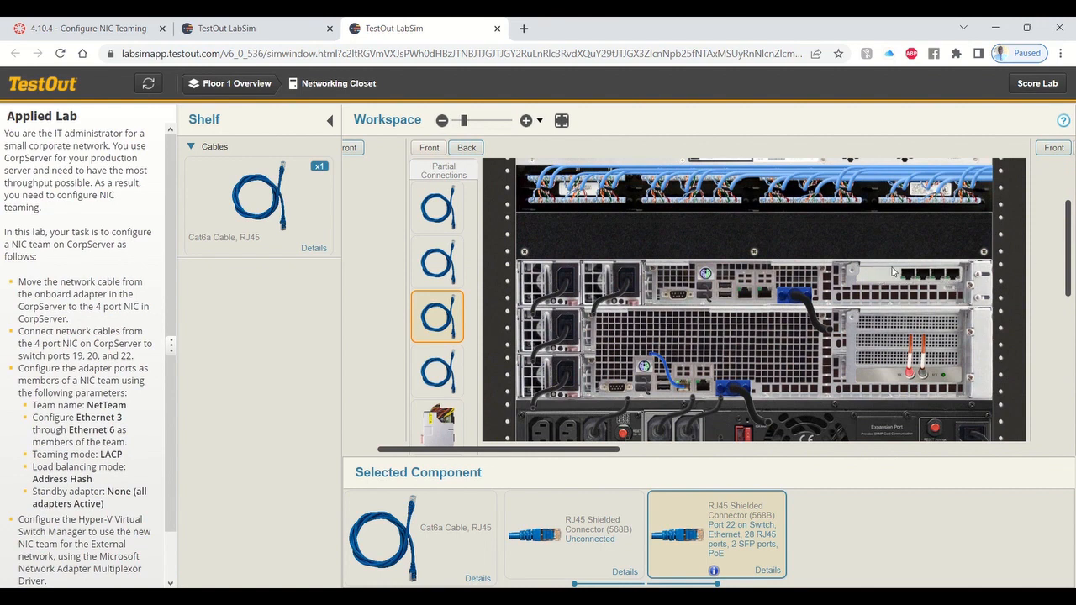
{"action": "mouse_move", "coordinate": [938, 289]}
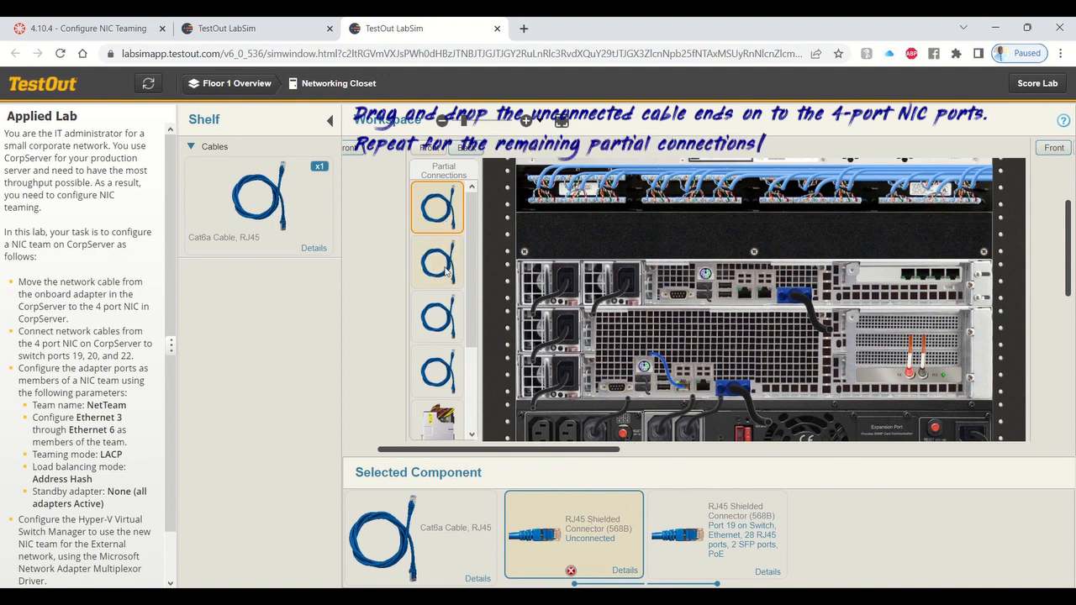
{"action": "left_click", "coordinate": [437, 372]}
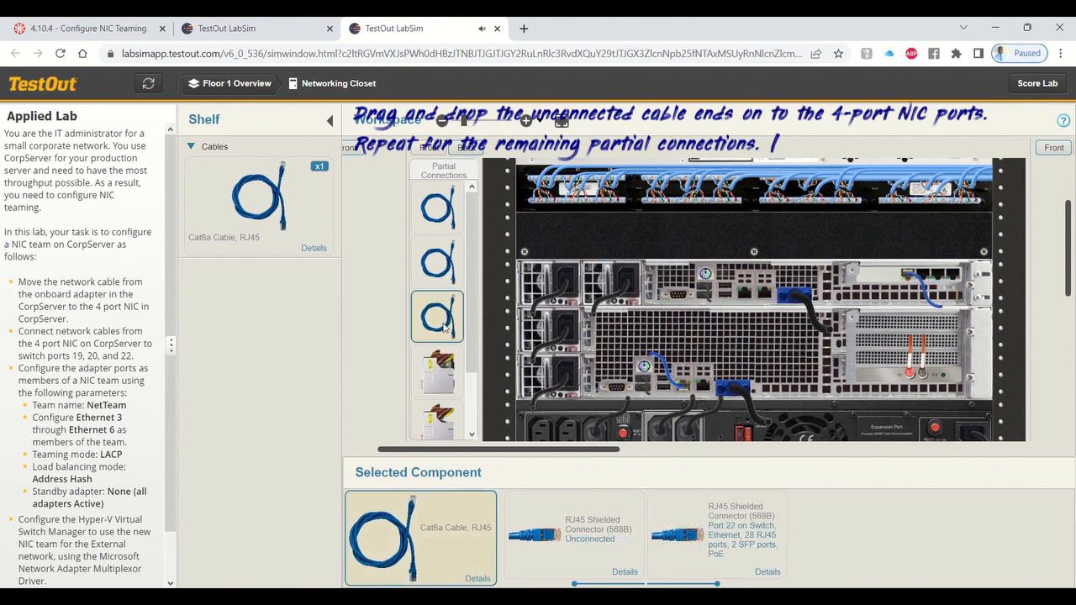
{"action": "left_click_drag", "start_coordinate": [437, 316], "coordinate": [925, 277]}
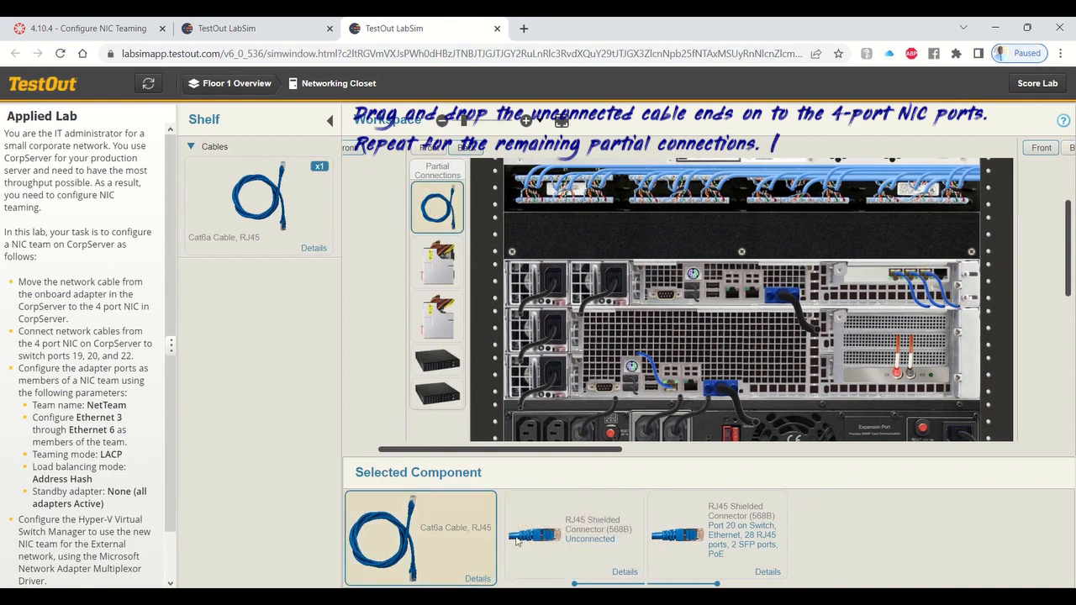
{"action": "mouse_move", "coordinate": [948, 505]}
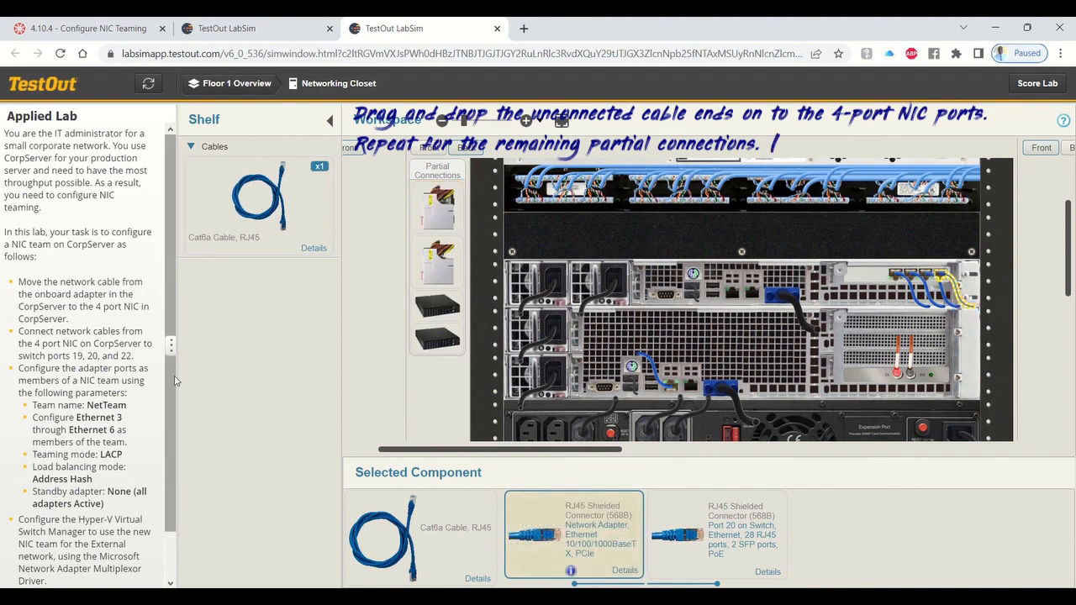
{"action": "scroll", "scroll_direction": "down", "scroll_amount": 3}
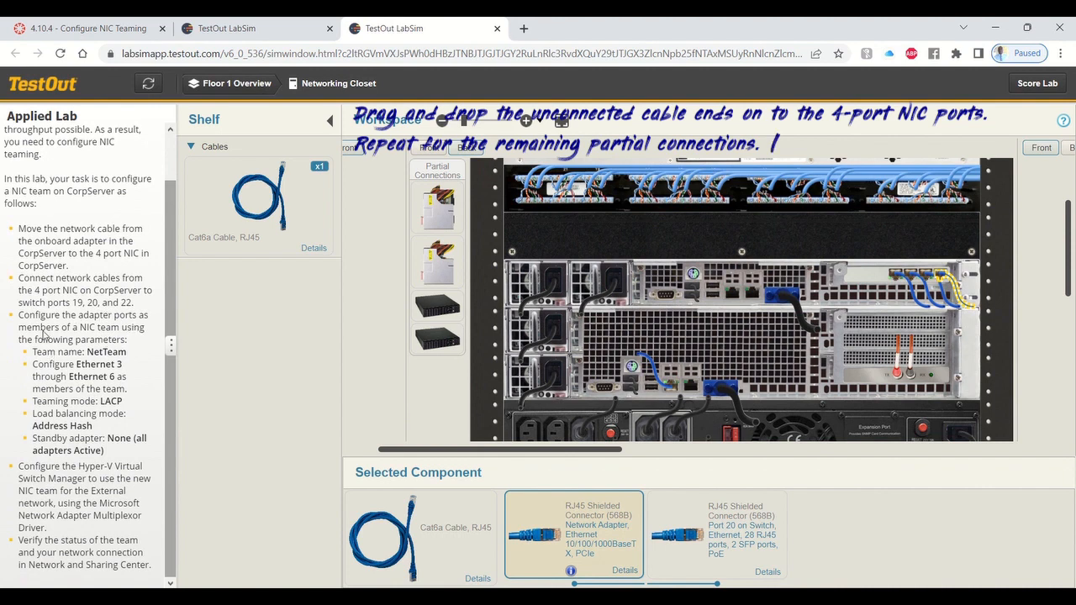
{"action": "mouse_move", "coordinate": [115, 344]}
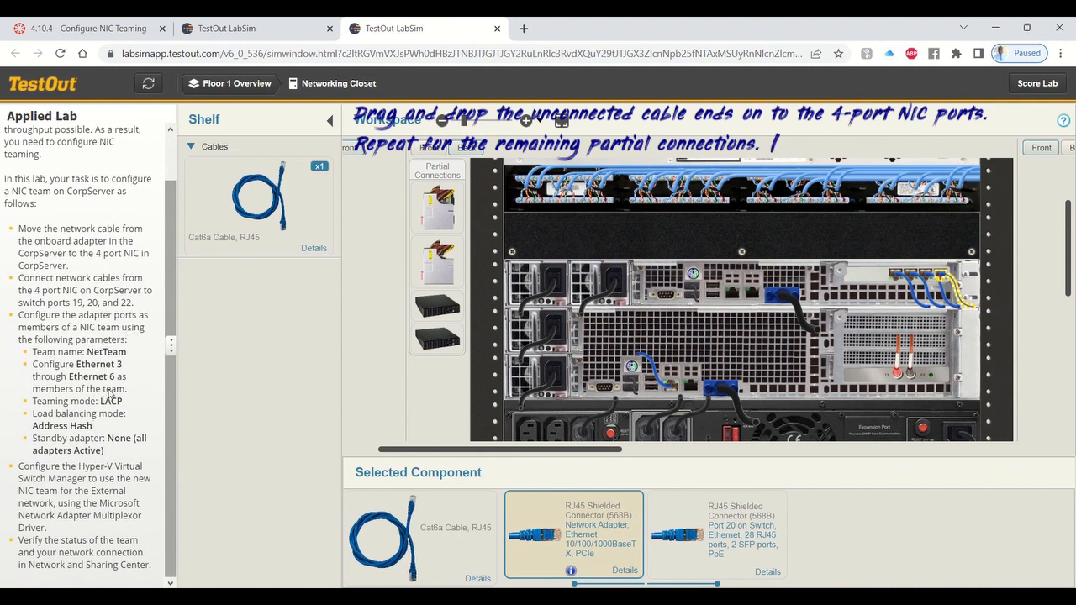
{"action": "mouse_move", "coordinate": [323, 459]}
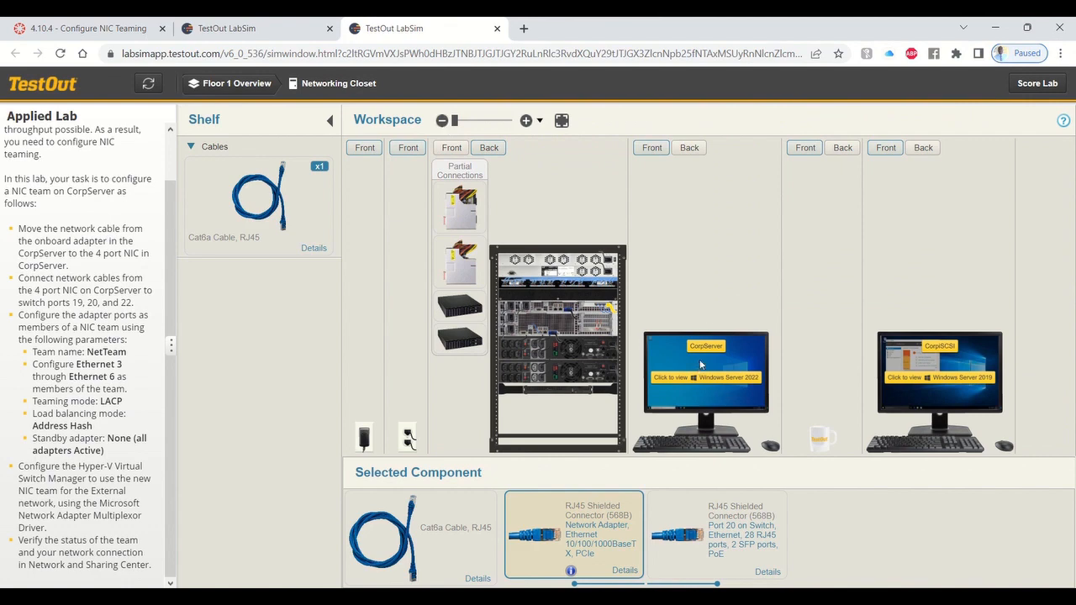
From CorpServer's Server Manager Local Server page, bring up the NIC Teaming team actions
{"action": "left_click", "coordinate": [706, 378]}
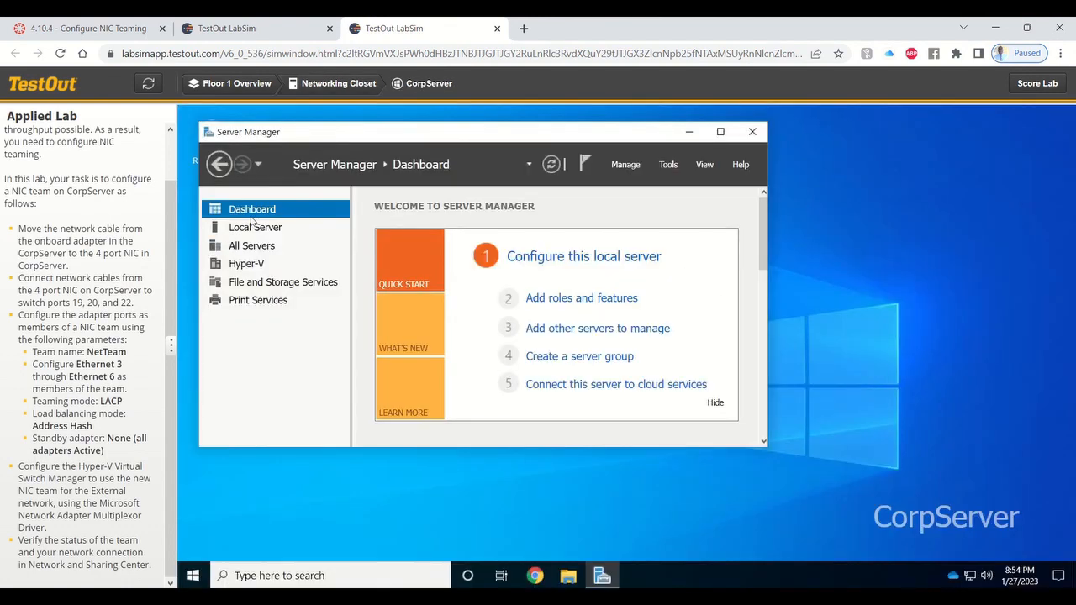
{"action": "left_click", "coordinate": [256, 227]}
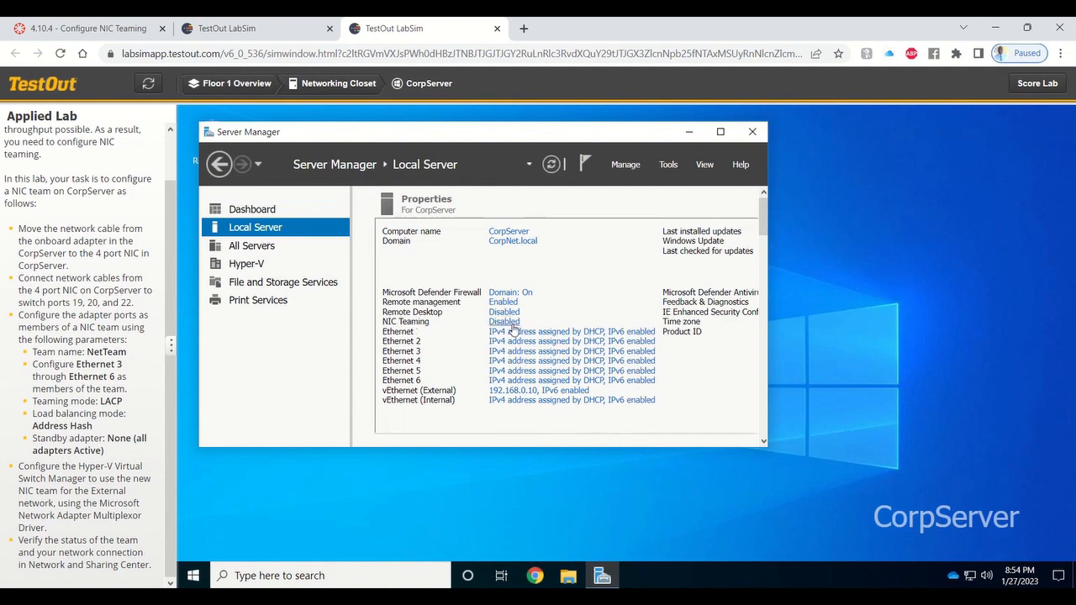
{"action": "left_click", "coordinate": [504, 321]}
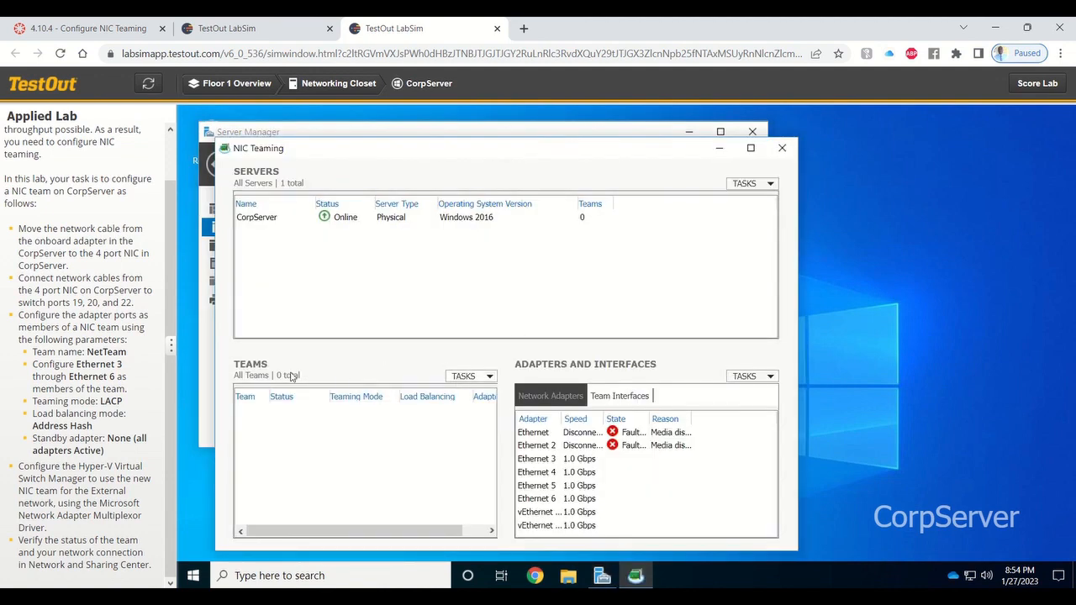
{"action": "left_click", "coordinate": [469, 377]}
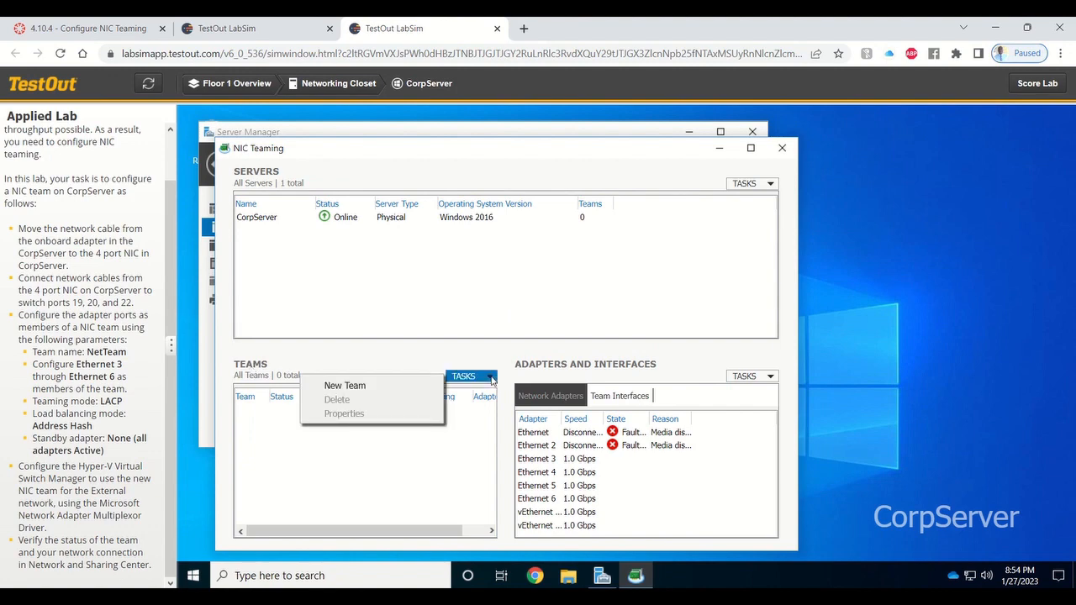
Create team NetTeam with Ethernet 3–6 as members and LACP teaming mode
{"action": "left_click", "coordinate": [345, 385]}
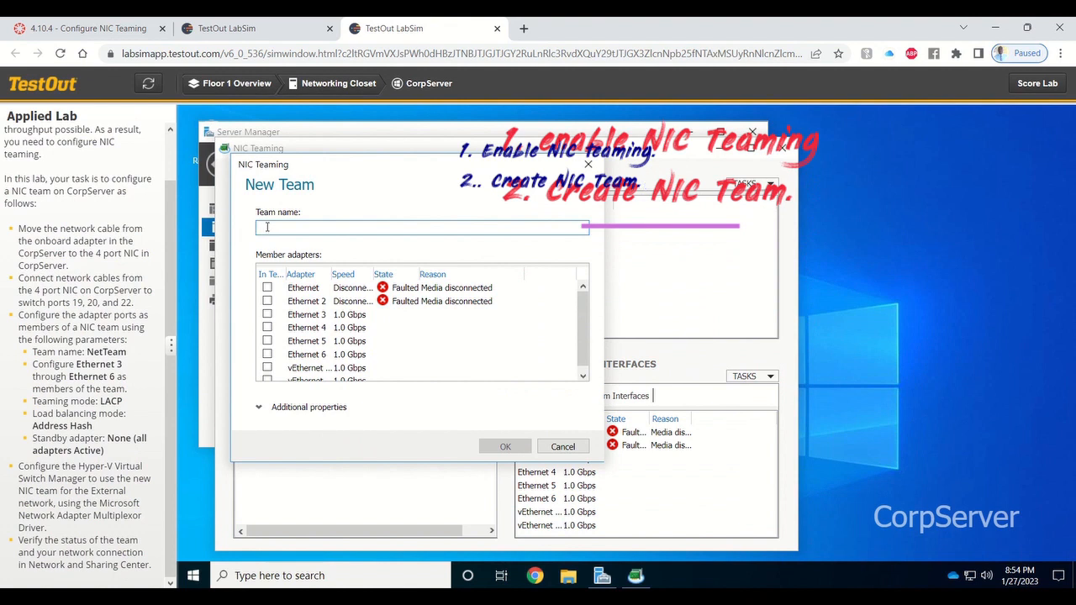
{"action": "type", "text": "NetTeam"}
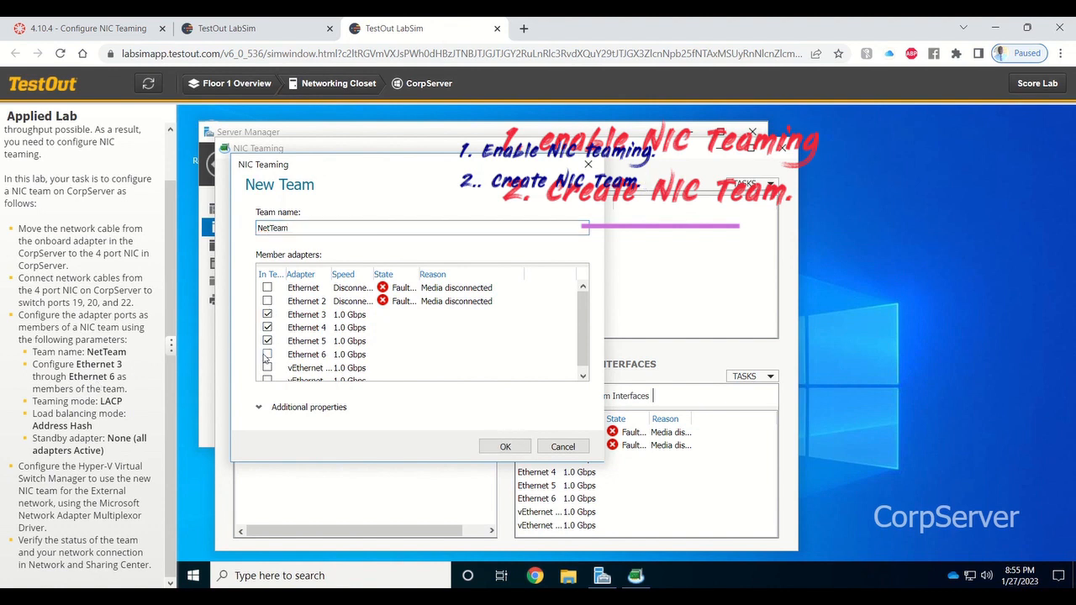
{"action": "left_click", "coordinate": [259, 407]}
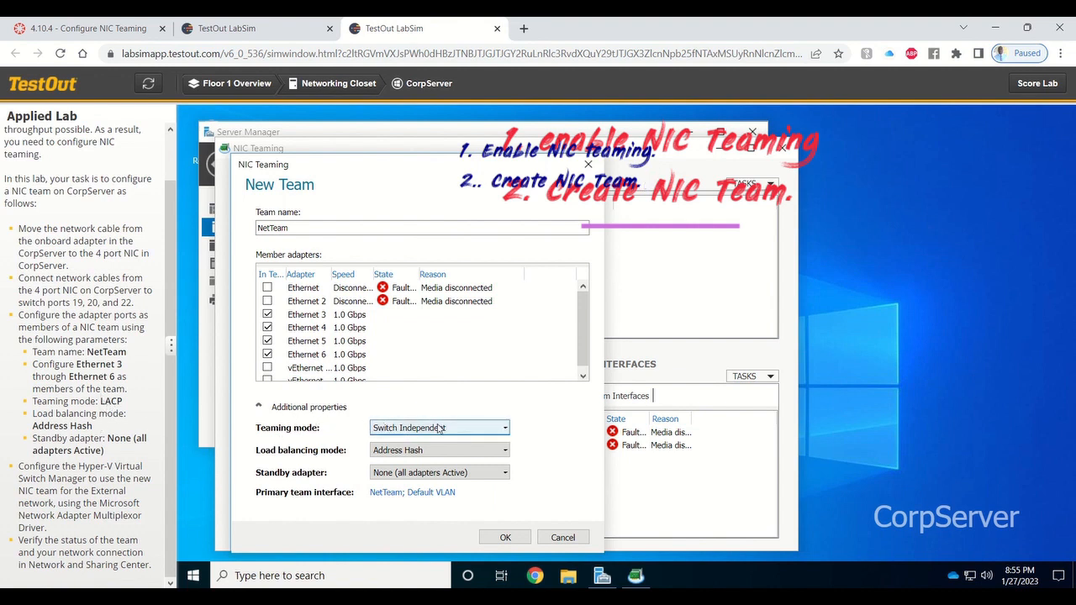
{"action": "left_click", "coordinate": [439, 427]}
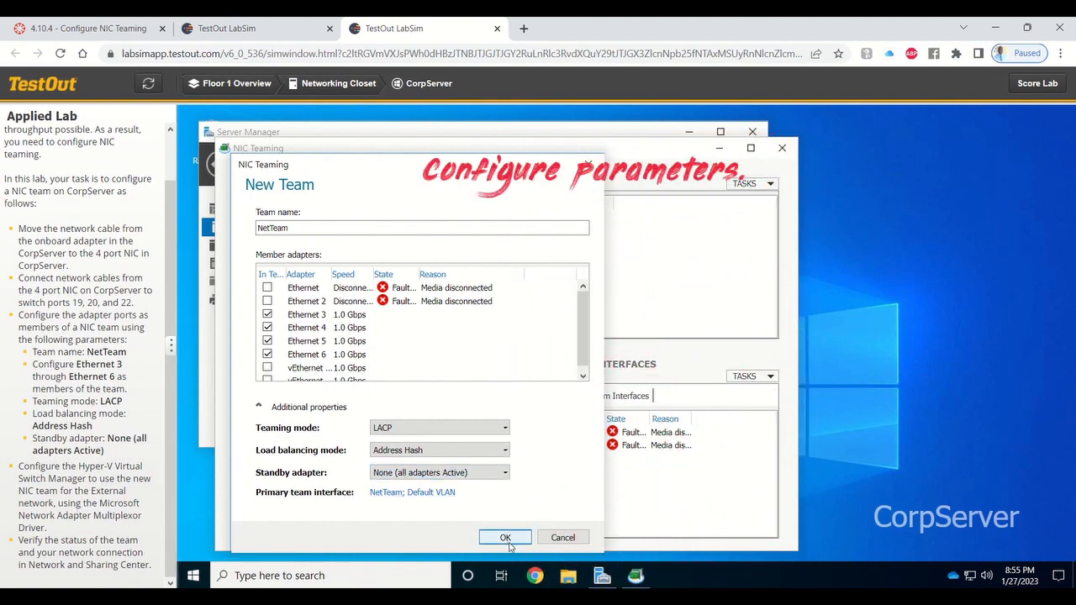
{"action": "left_click", "coordinate": [504, 538]}
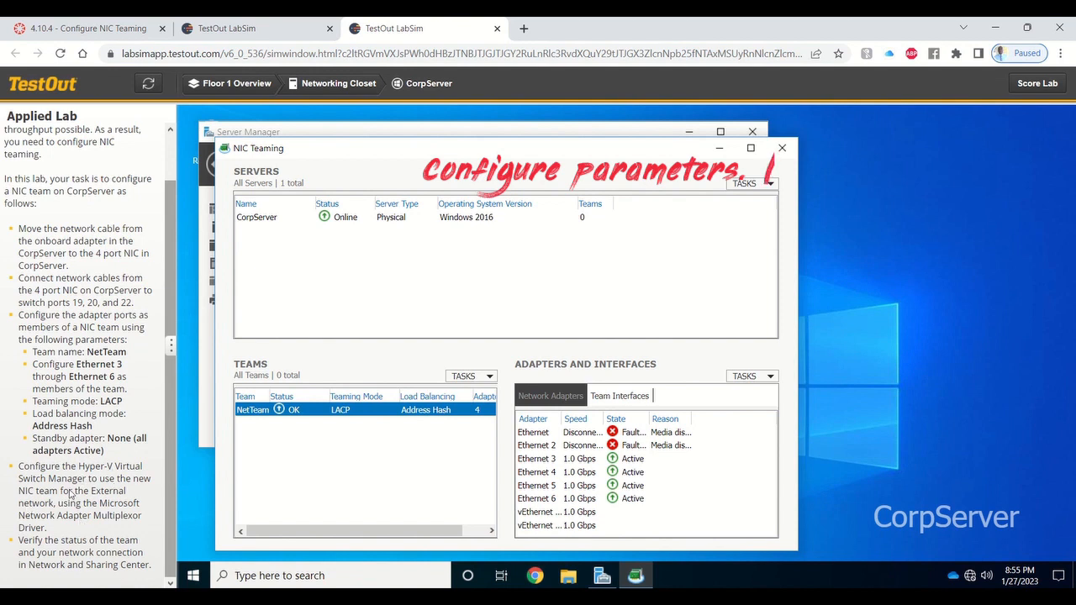
{"action": "mouse_move", "coordinate": [99, 525]}
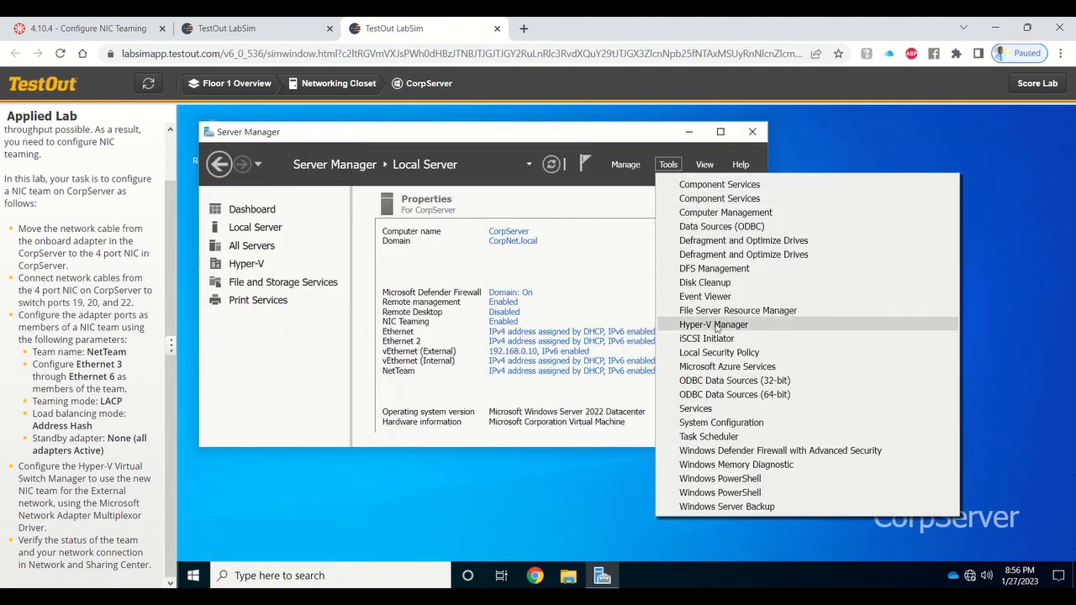
In Hyper-V Virtual Switch Manager, bind the External switch to the Microsoft Network Adapter Multiplexor Driver
{"action": "left_click", "coordinate": [713, 324]}
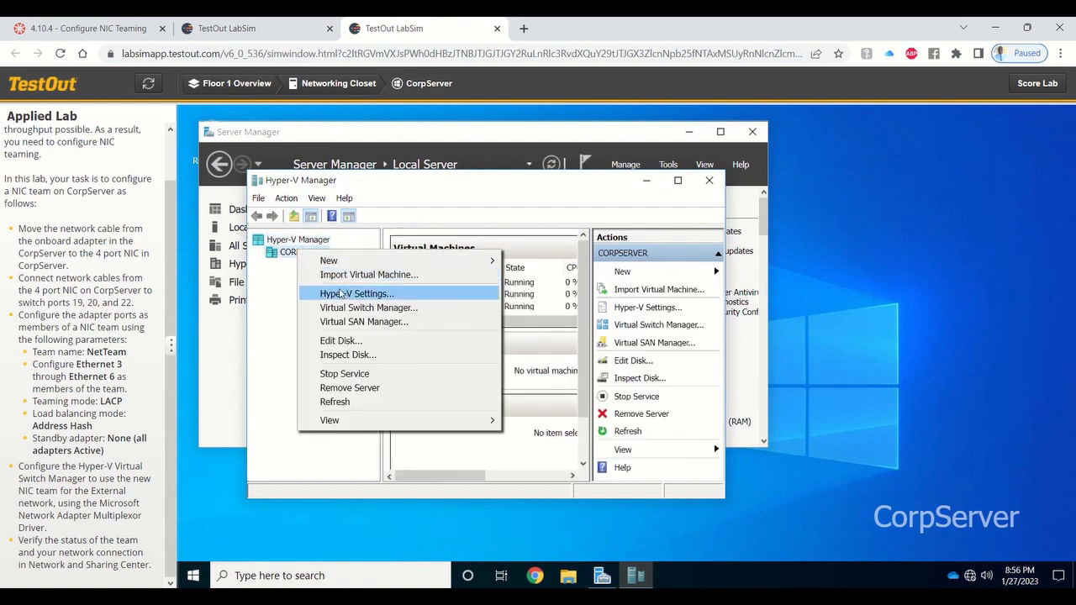
{"action": "left_click", "coordinate": [368, 306]}
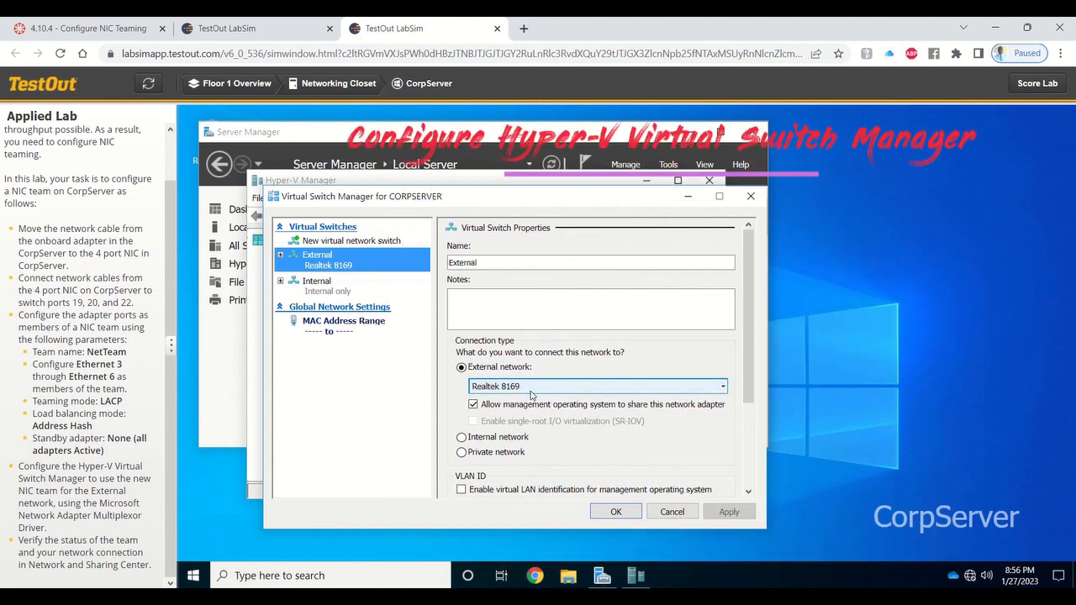
{"action": "left_click", "coordinate": [599, 385]}
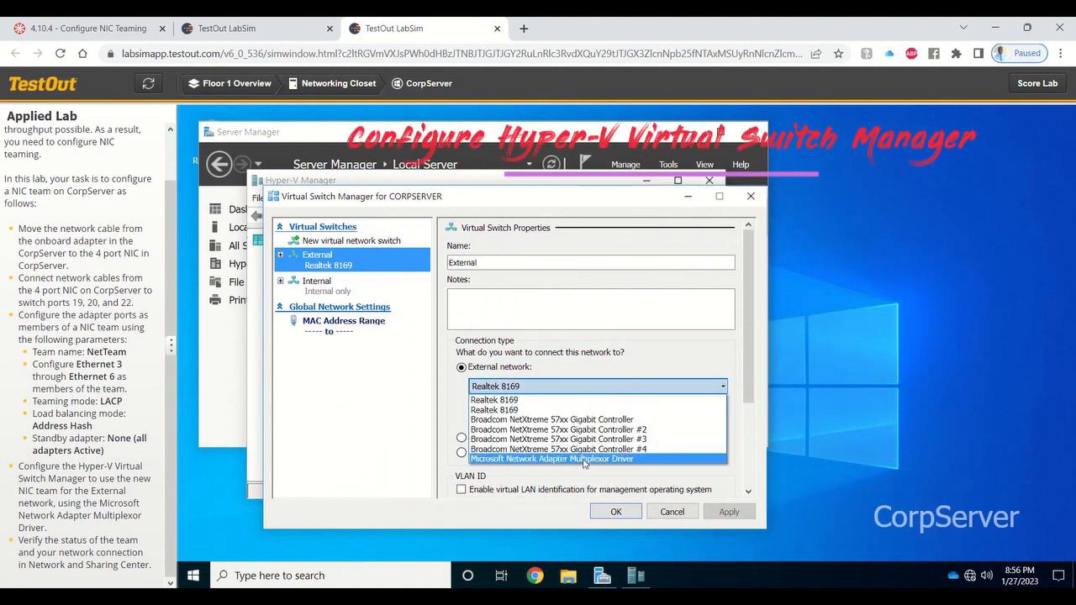
{"action": "left_click", "coordinate": [552, 459]}
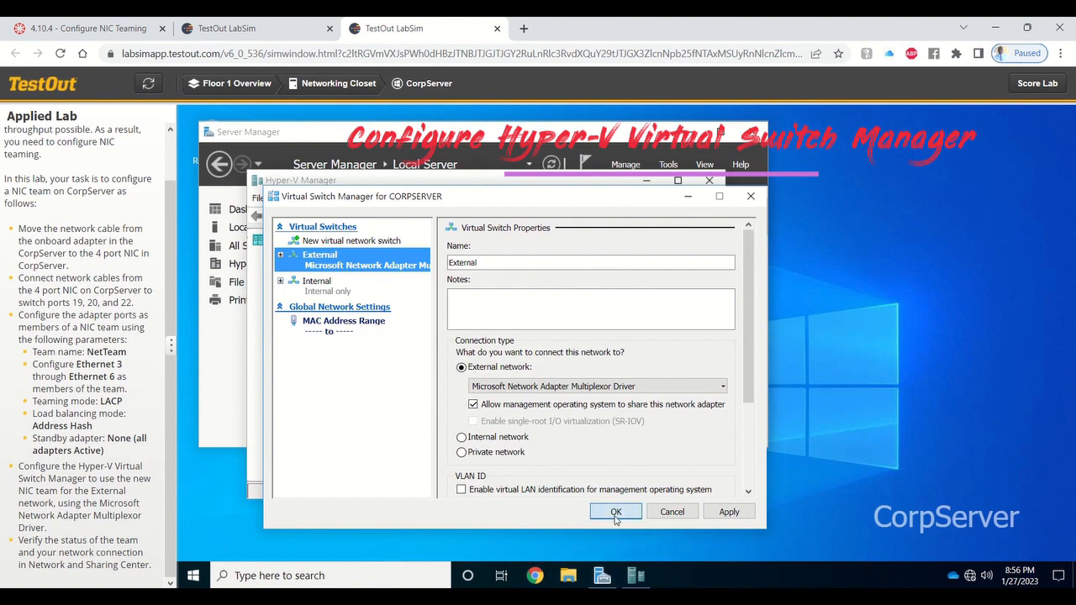
{"action": "left_click", "coordinate": [615, 512]}
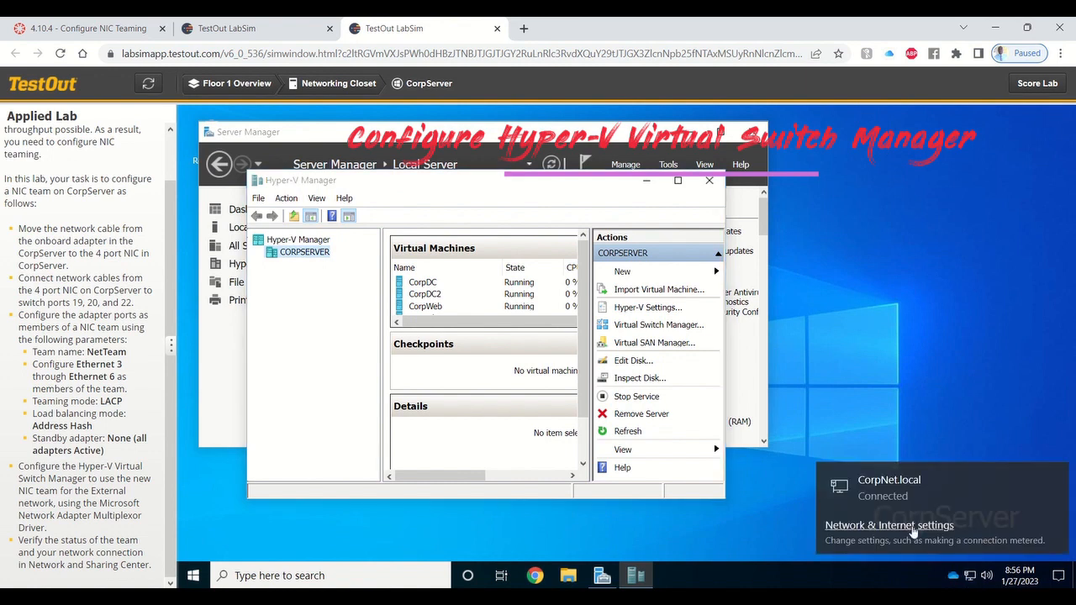
Check the Network & Internet status and Ethernet details for the external vEthernet, then close Settings
{"action": "left_click", "coordinate": [888, 525]}
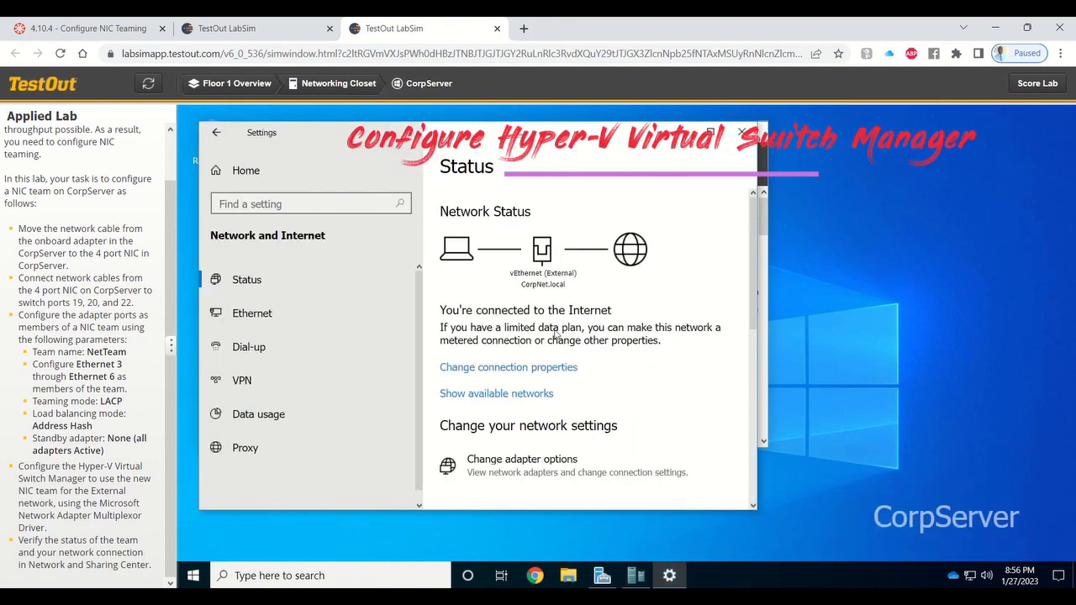
{"action": "mouse_move", "coordinate": [707, 316]}
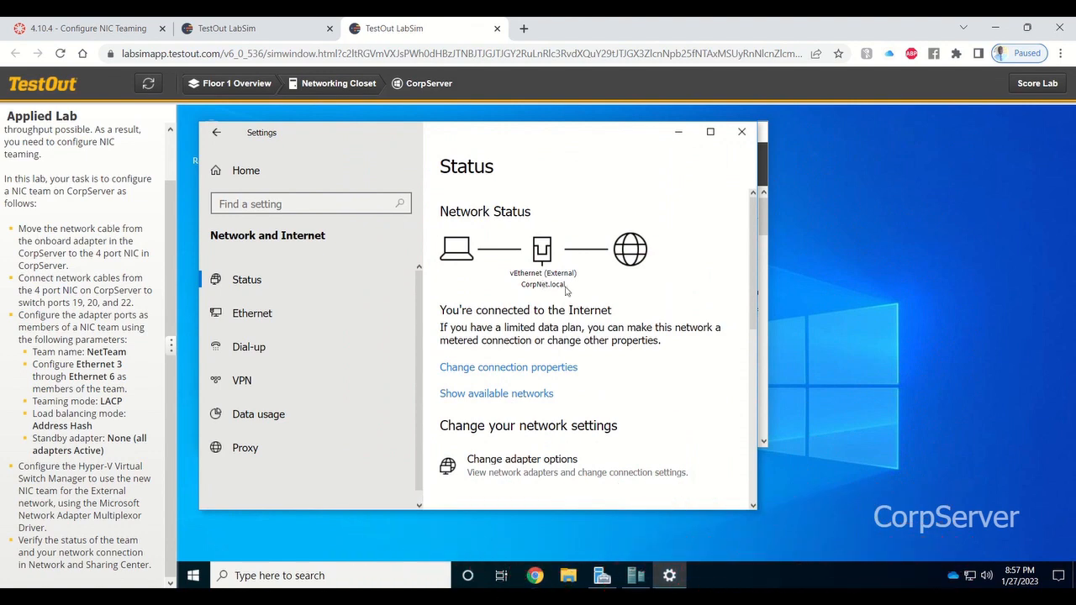
{"action": "scroll", "scroll_direction": "down", "scroll_amount": 3}
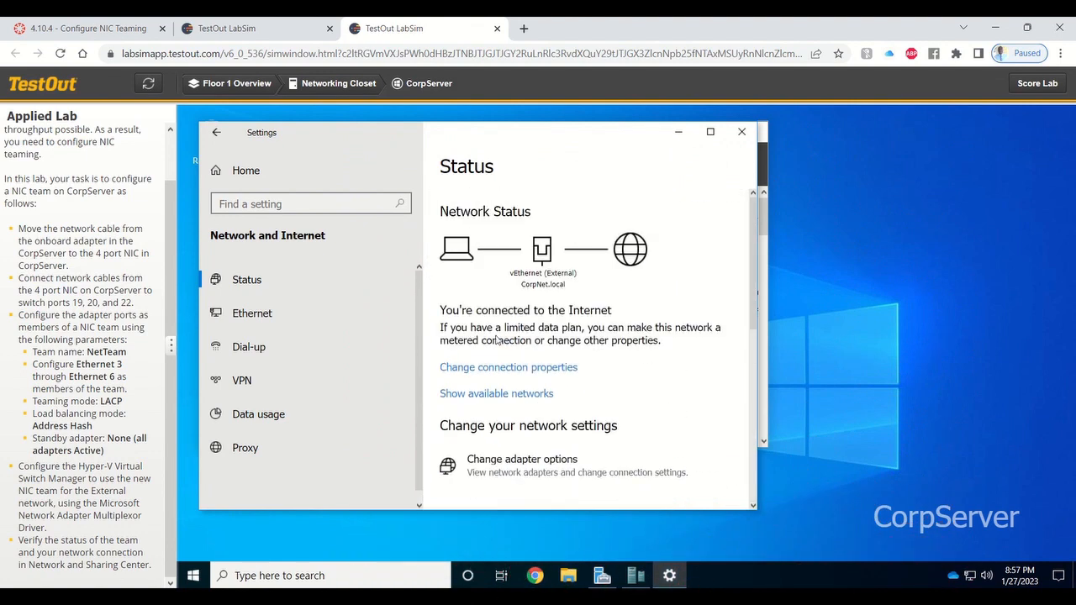
{"action": "left_click", "coordinate": [252, 312]}
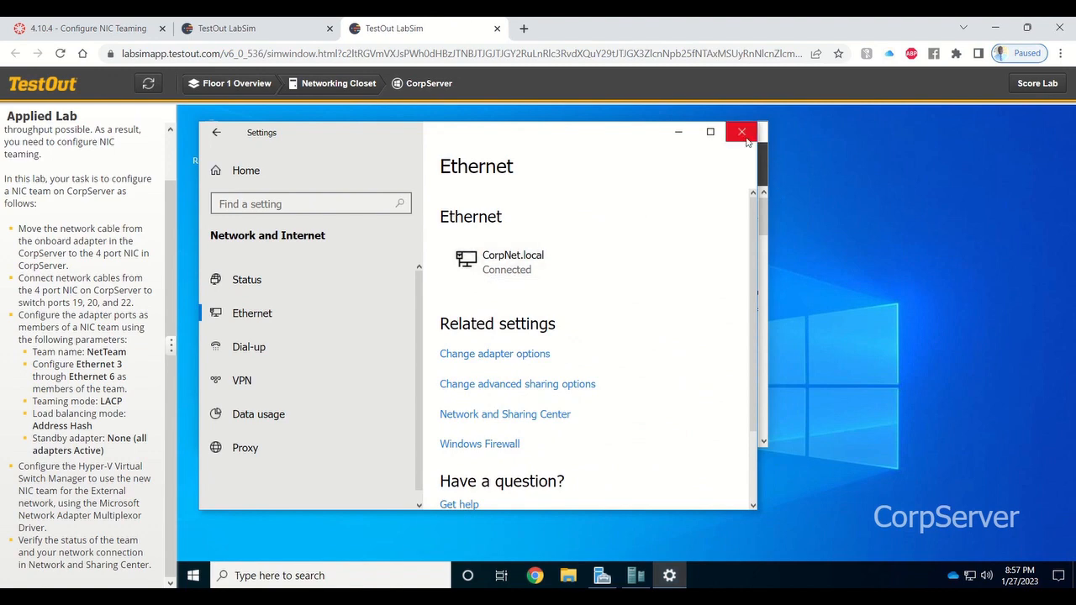
{"action": "left_click", "coordinate": [740, 131]}
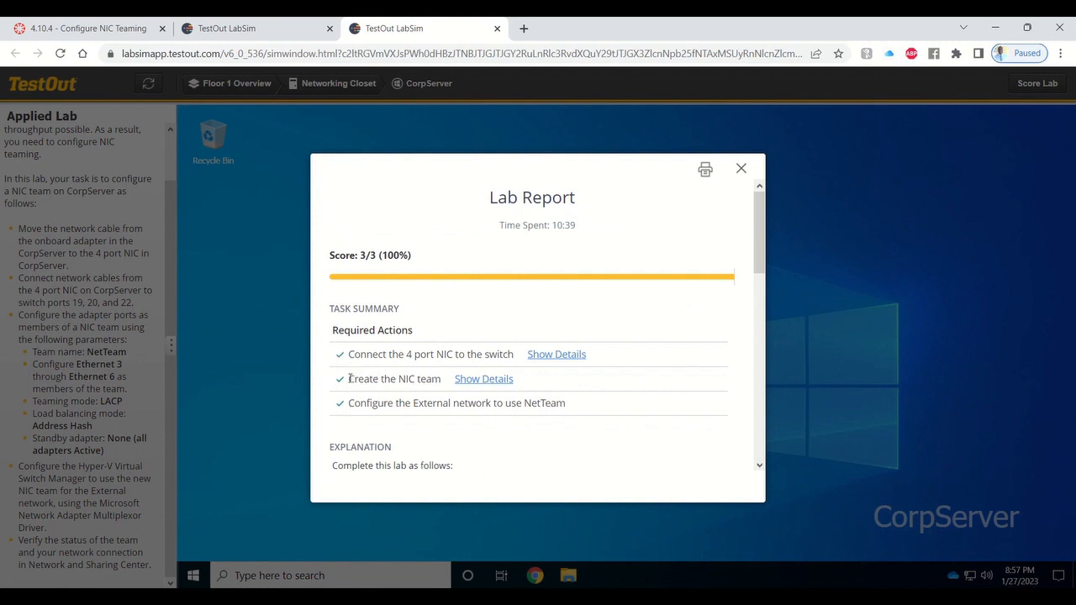
Show details for the cabling task, then close the lab report to return to the 4.10.4 overview
{"action": "left_click", "coordinate": [555, 353]}
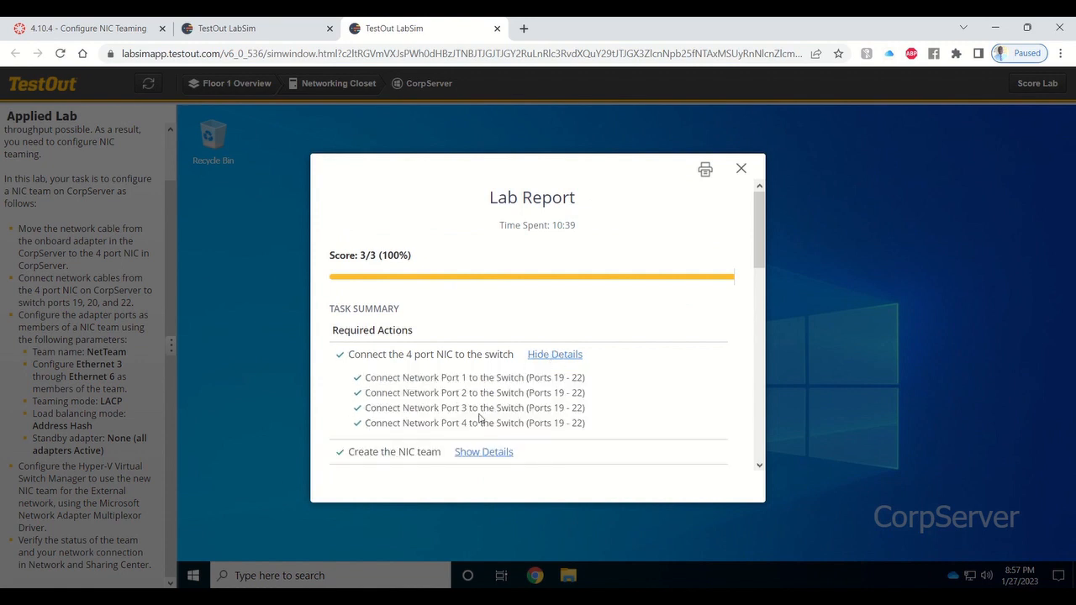
{"action": "left_click", "coordinate": [554, 353]}
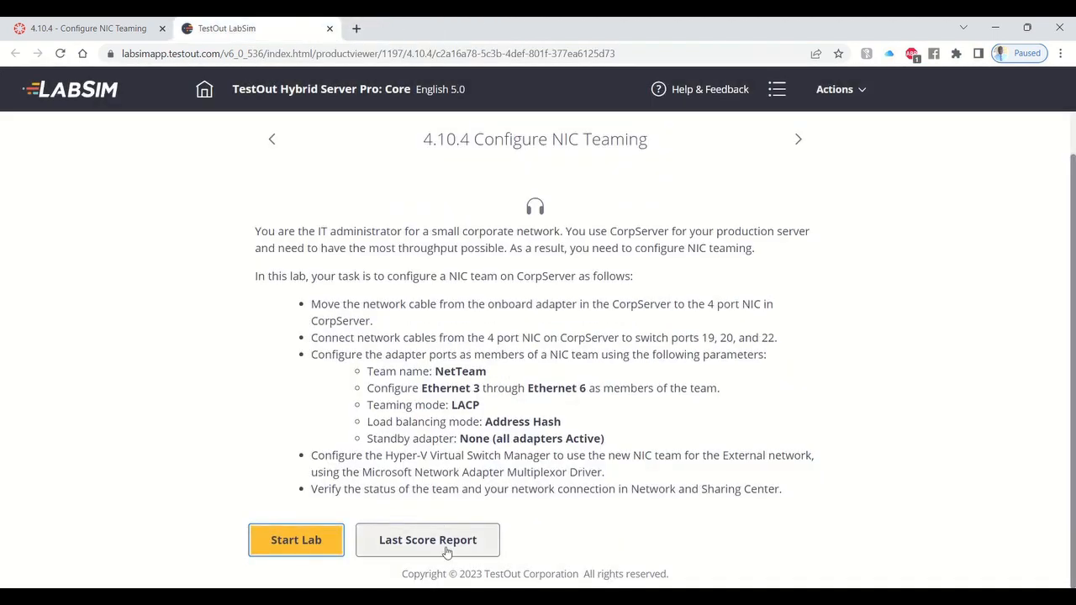
Log out of LabSim via Actions and close its tab, leaving the Canvas assignment page
{"action": "left_click", "coordinate": [834, 89]}
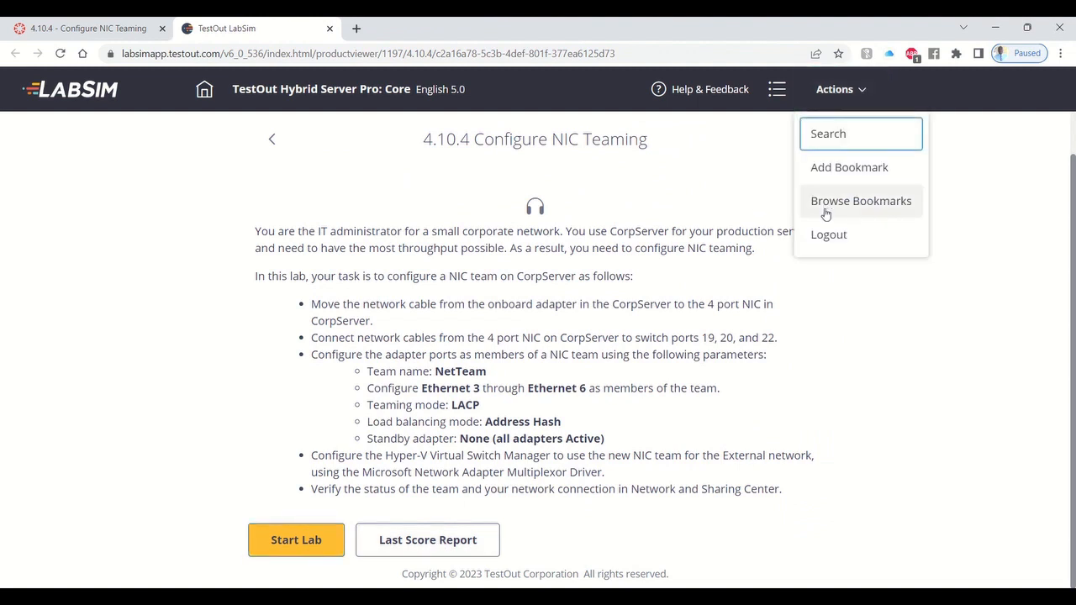
{"action": "left_click", "coordinate": [827, 236]}
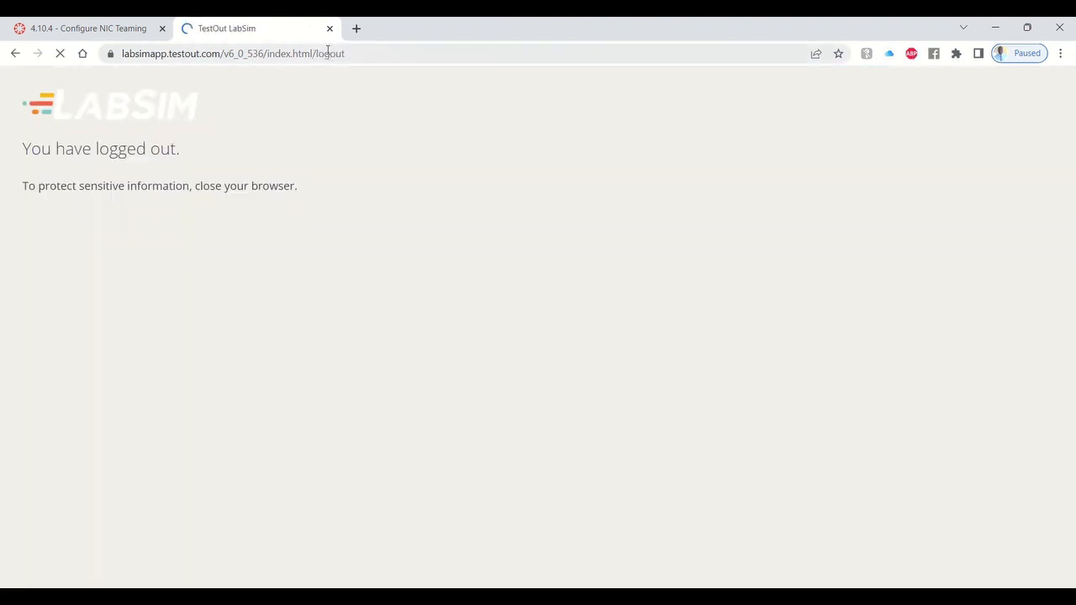
{"action": "left_click", "coordinate": [87, 26]}
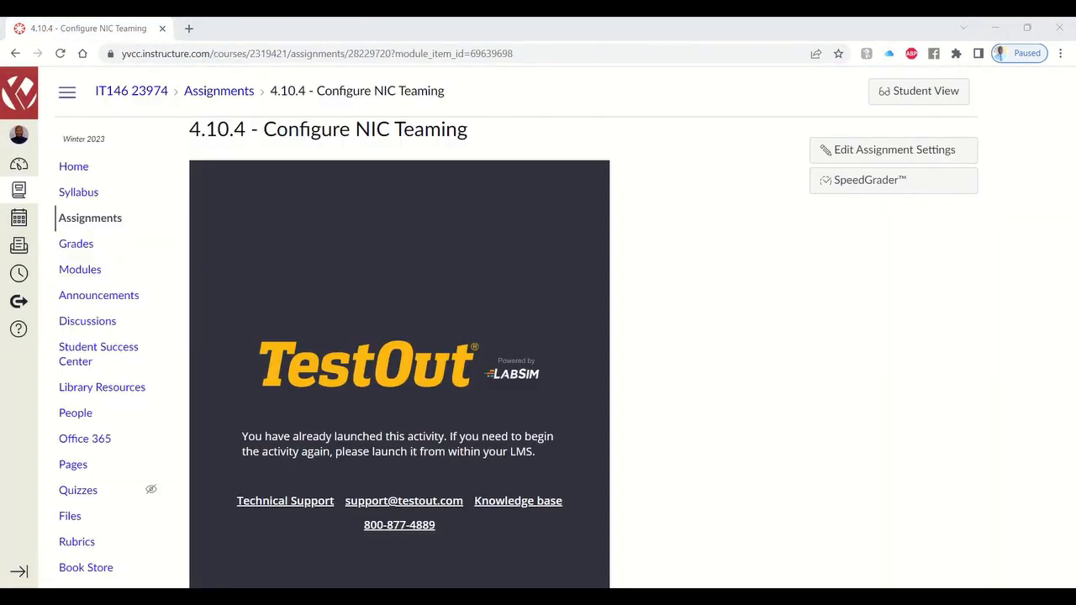